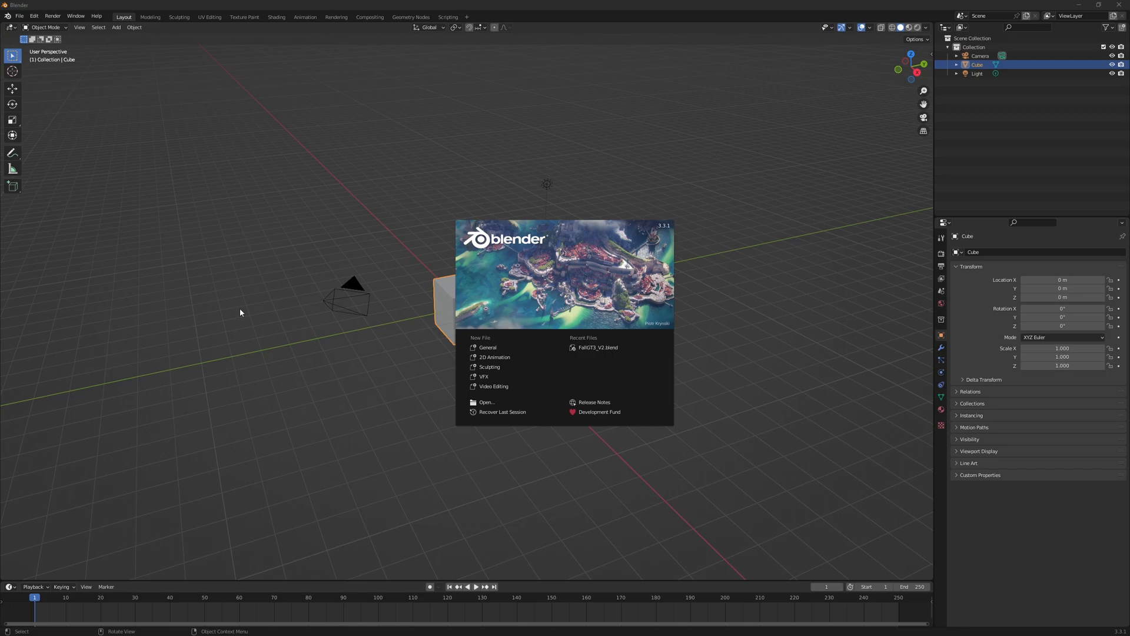
mouse_move(496, 347)
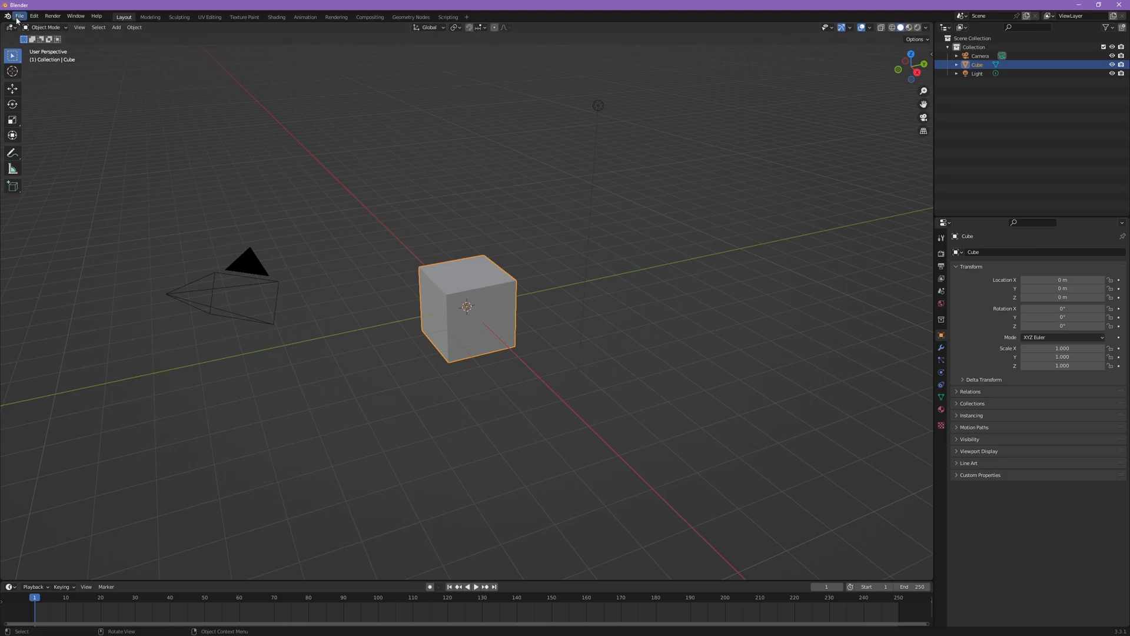
Start a Wavefront OBJ import from the File menu.
left_click(19, 16)
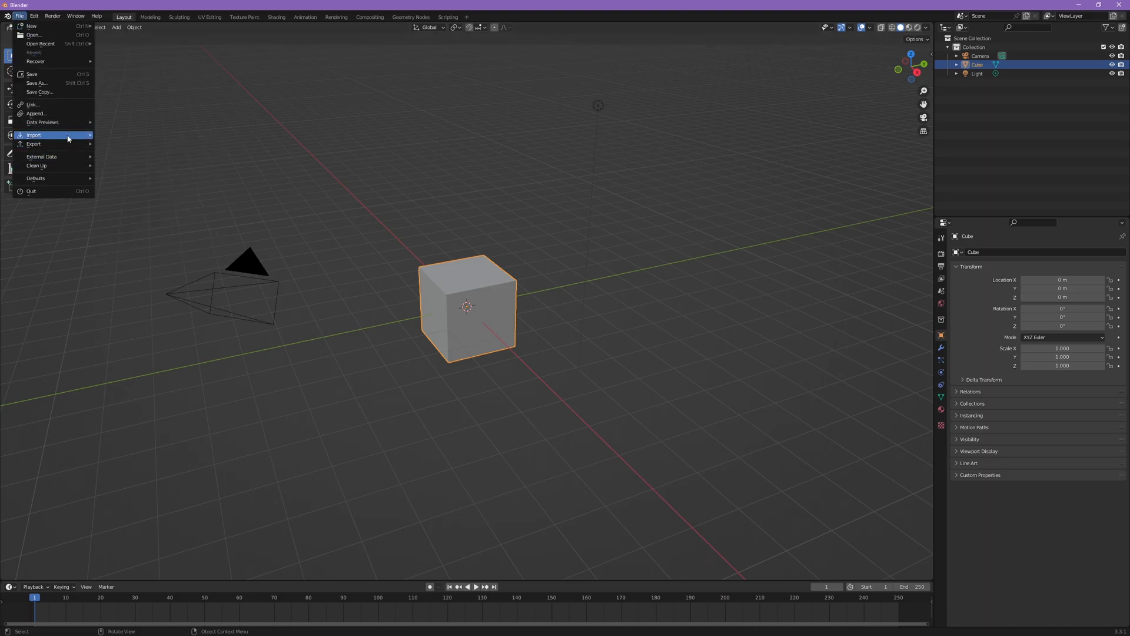
left_click(34, 134)
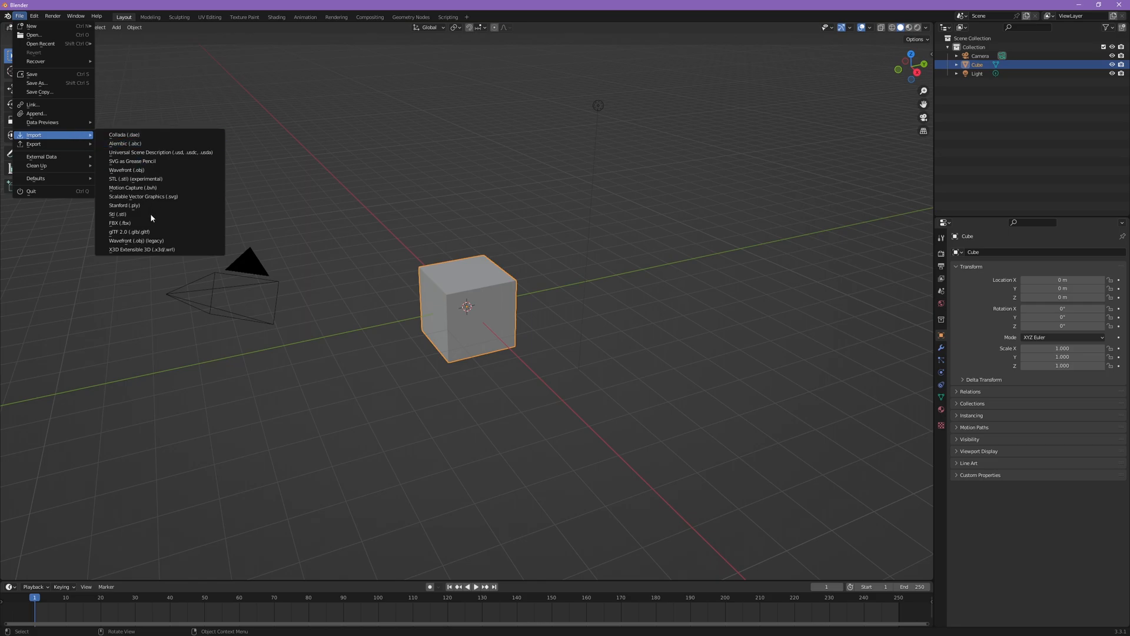
left_click(127, 170)
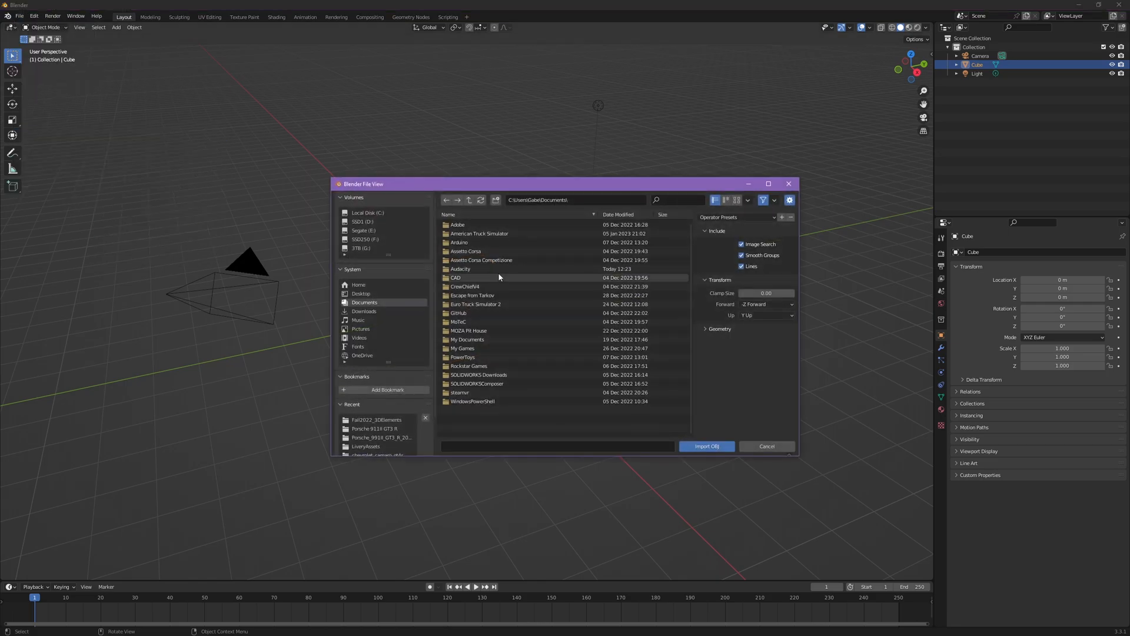
mouse_move(499, 304)
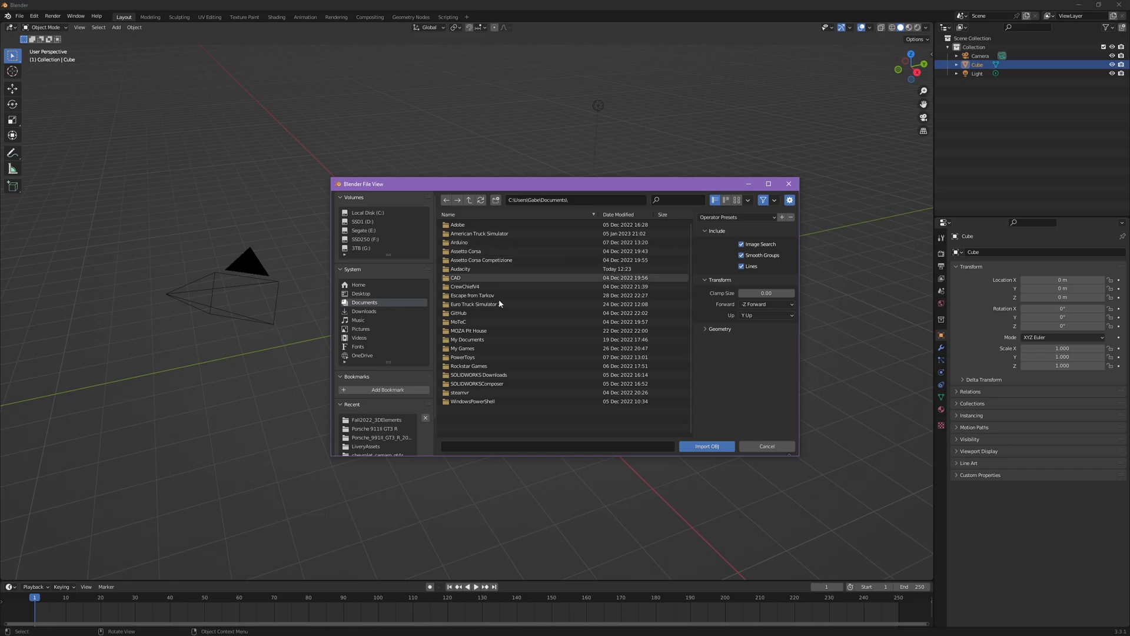
Browse into the Porsche 911 GT3 R folder and pick its 3d.obj file.
double_click(462, 349)
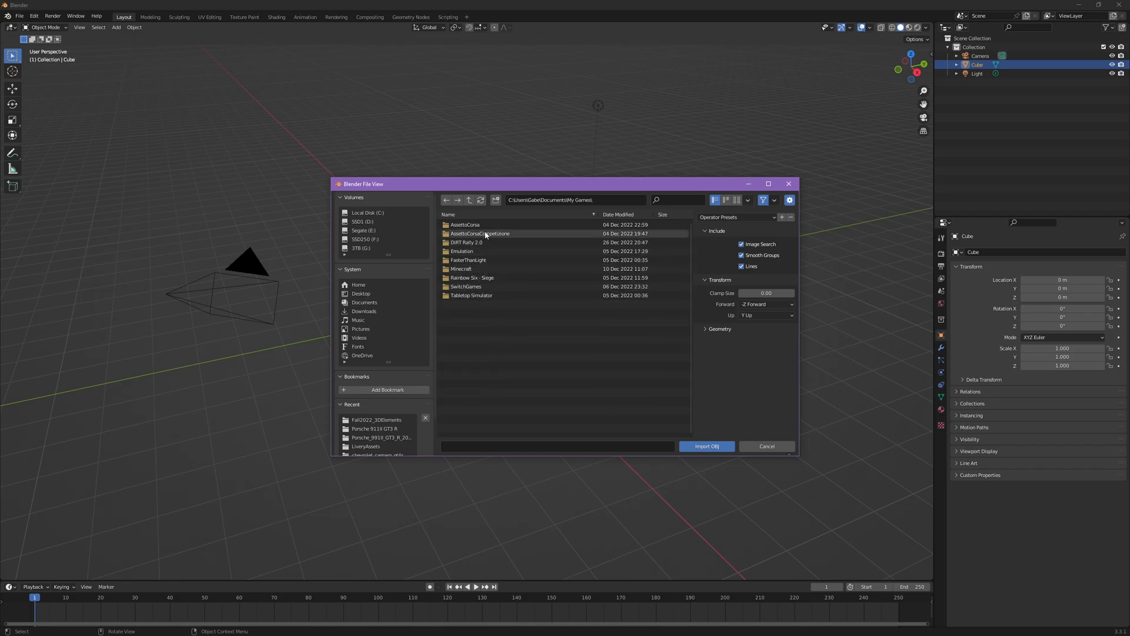
double_click(479, 233)
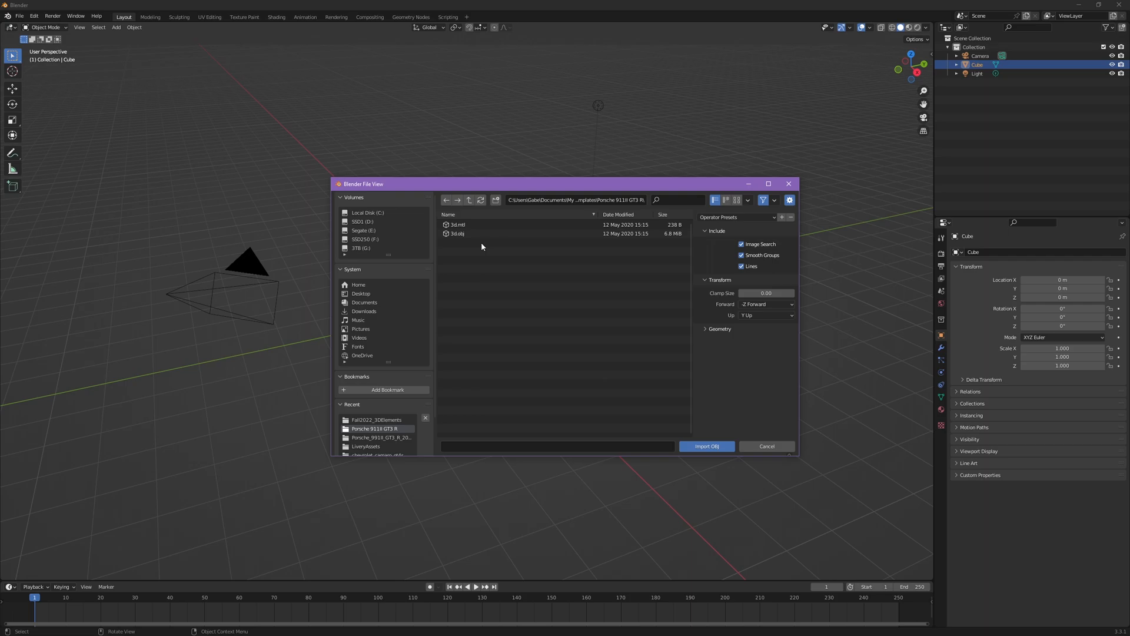
left_click(457, 233)
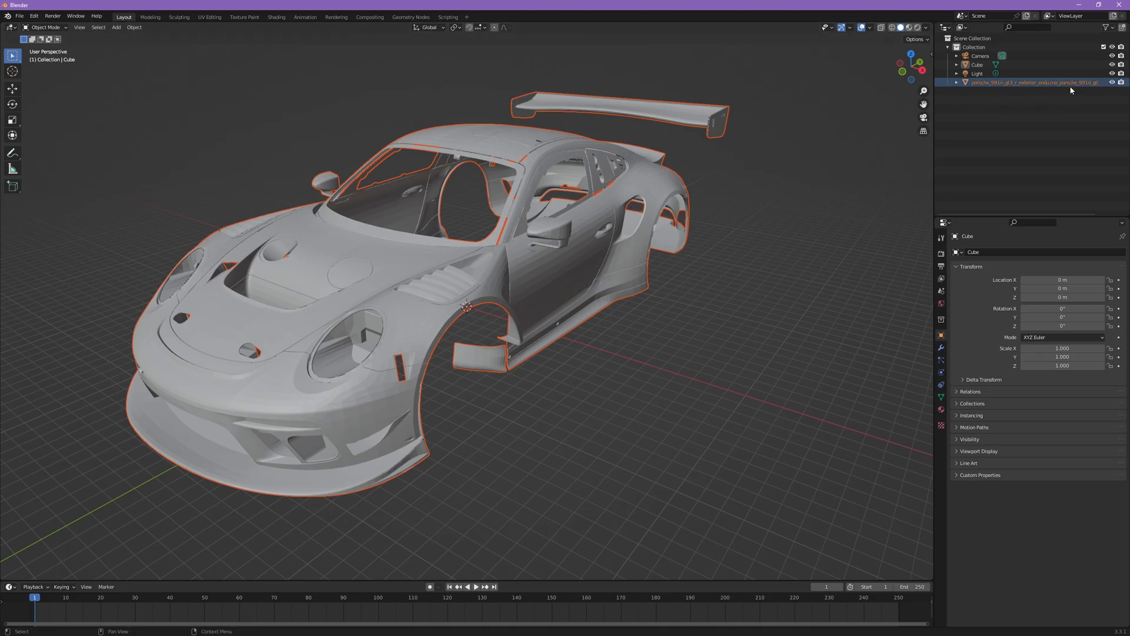
mouse_move(1072, 90)
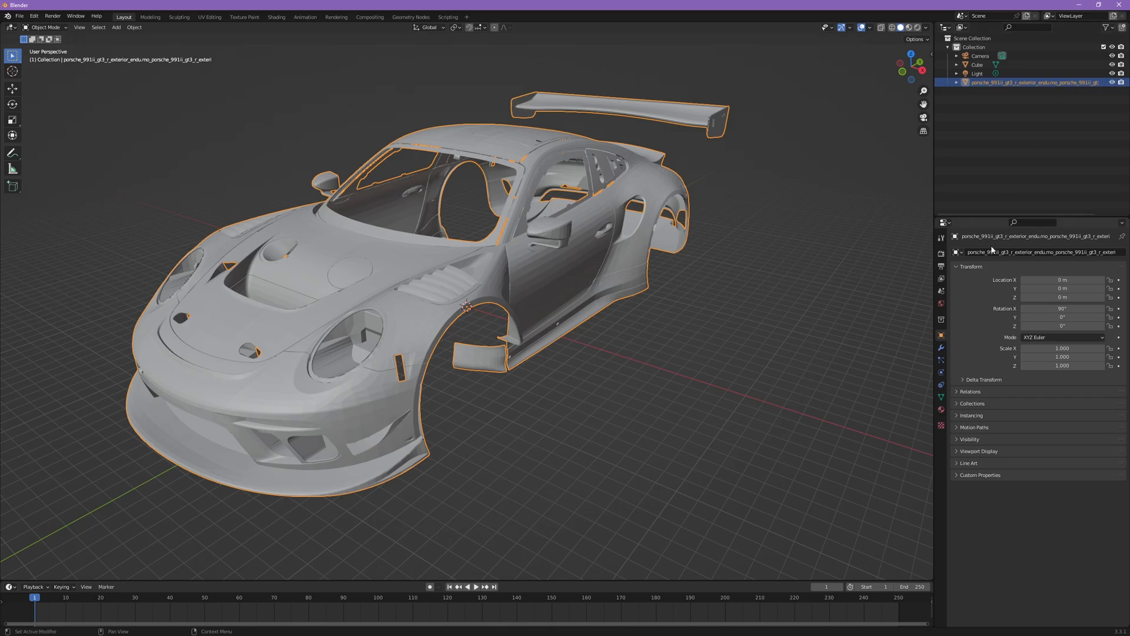
Select the imported Porsche object in the Outliner, then the default Cube.
left_click(977, 63)
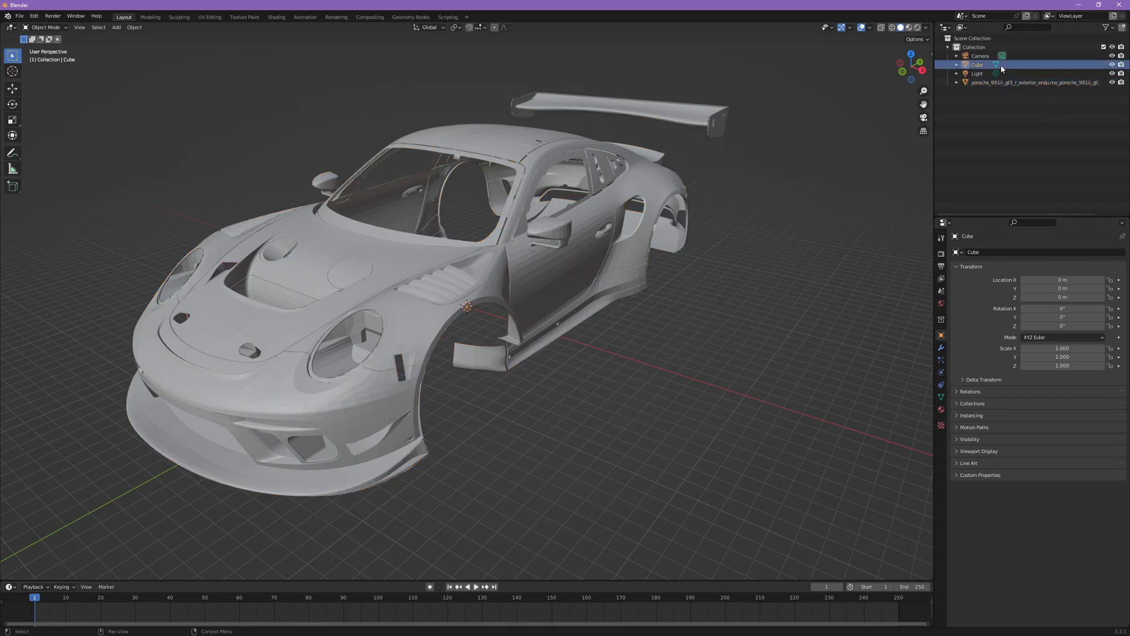
left_click(1035, 81)
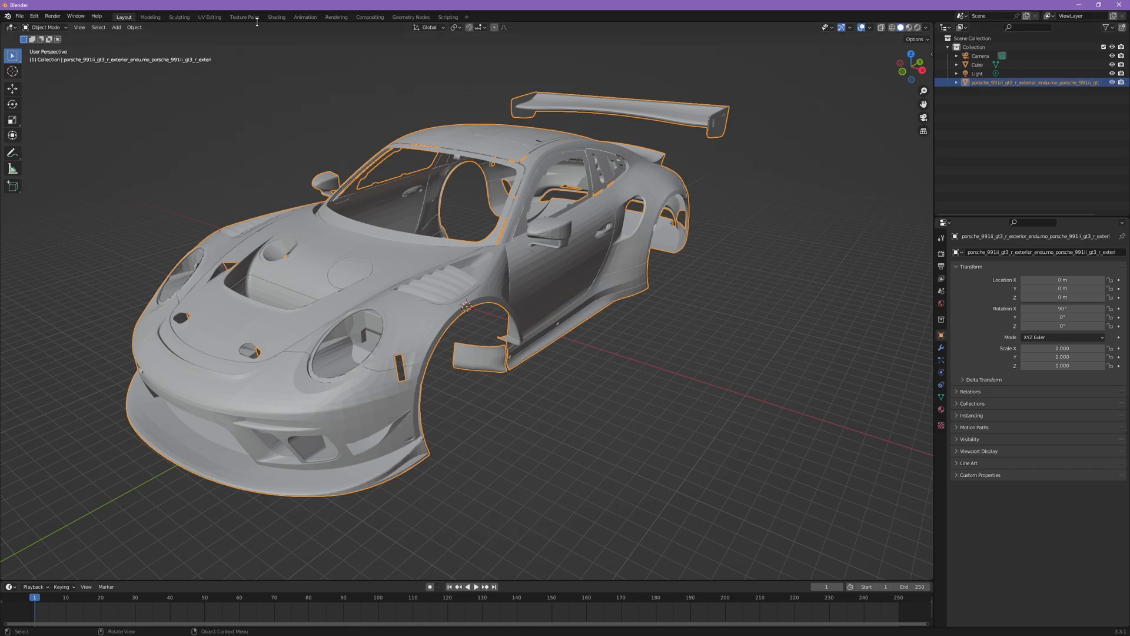
Switch to Texture Paint and review the brush blend mode and falloff choices.
left_click(243, 16)
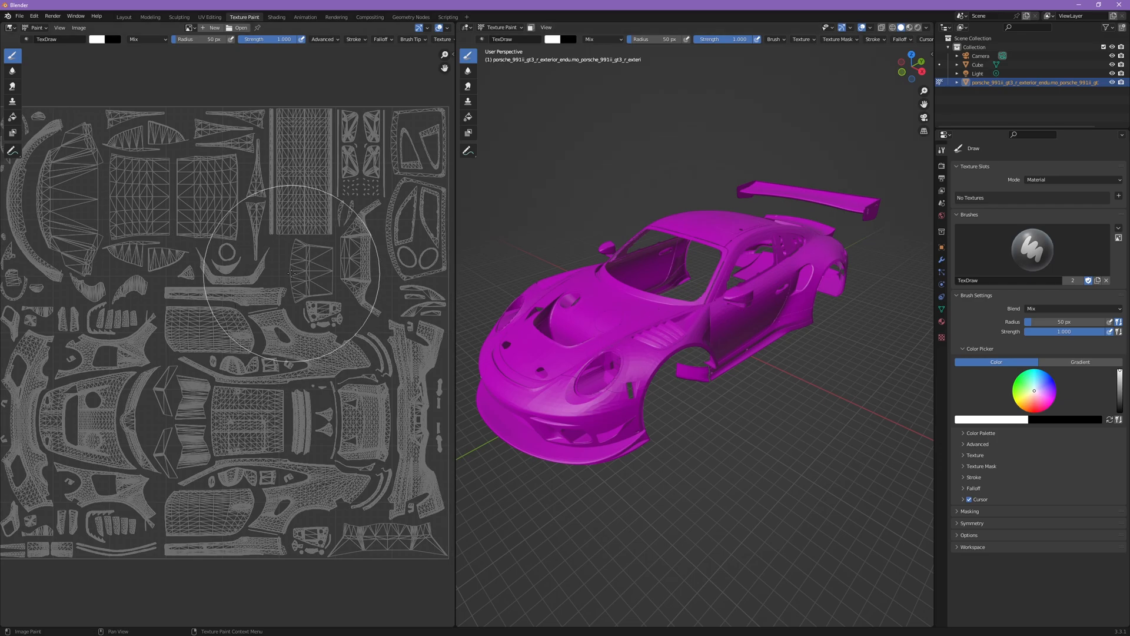
mouse_move(299, 272)
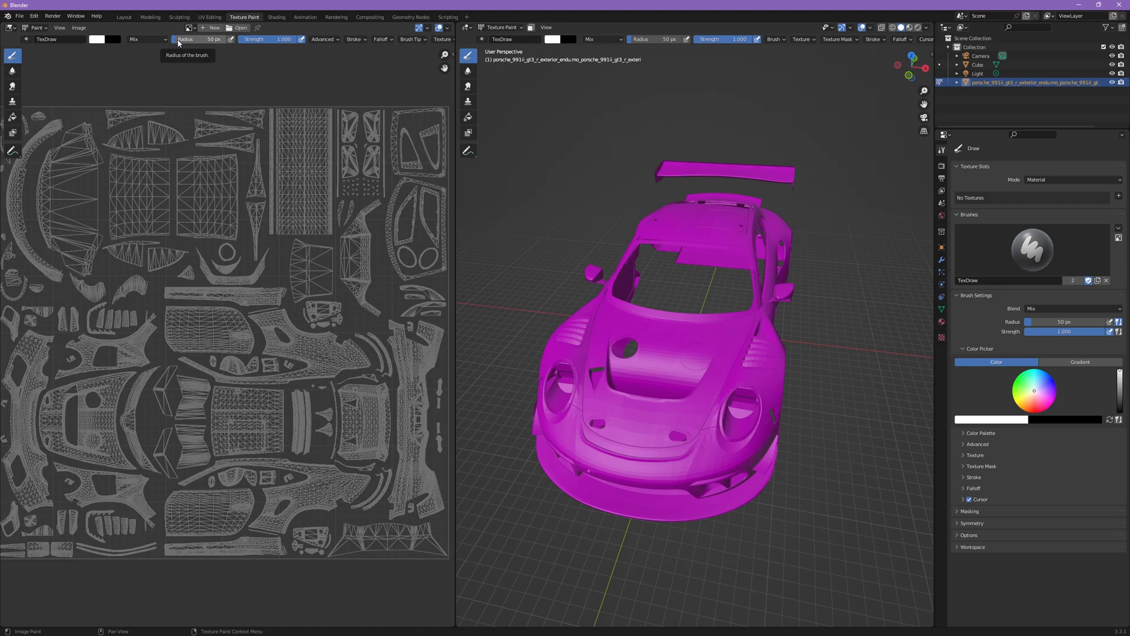
left_click(99, 38)
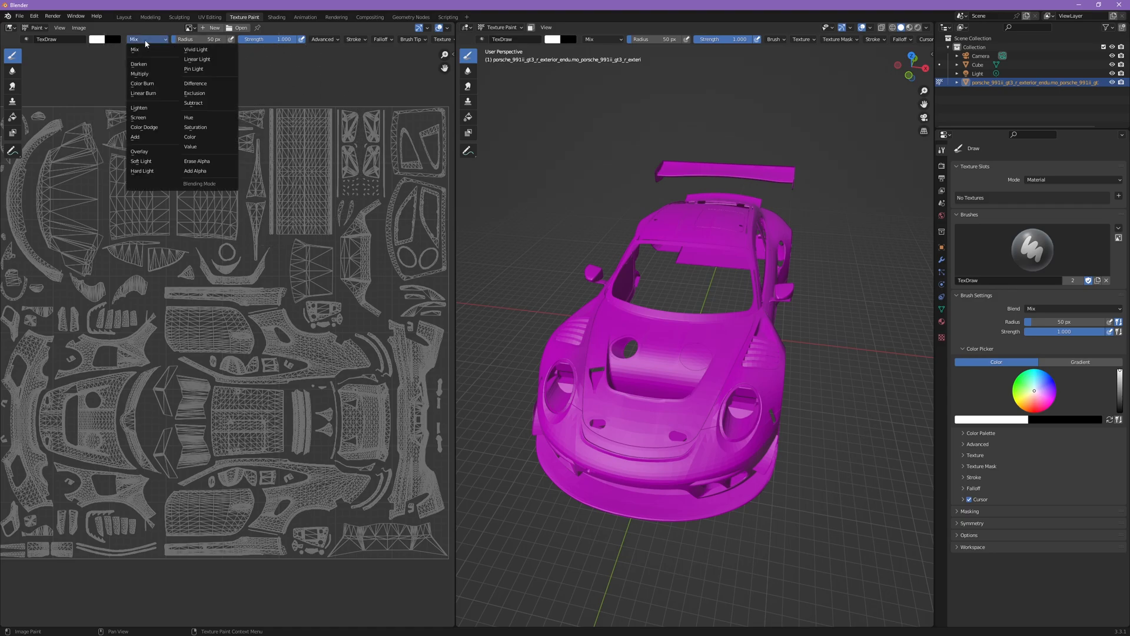
mouse_move(136, 49)
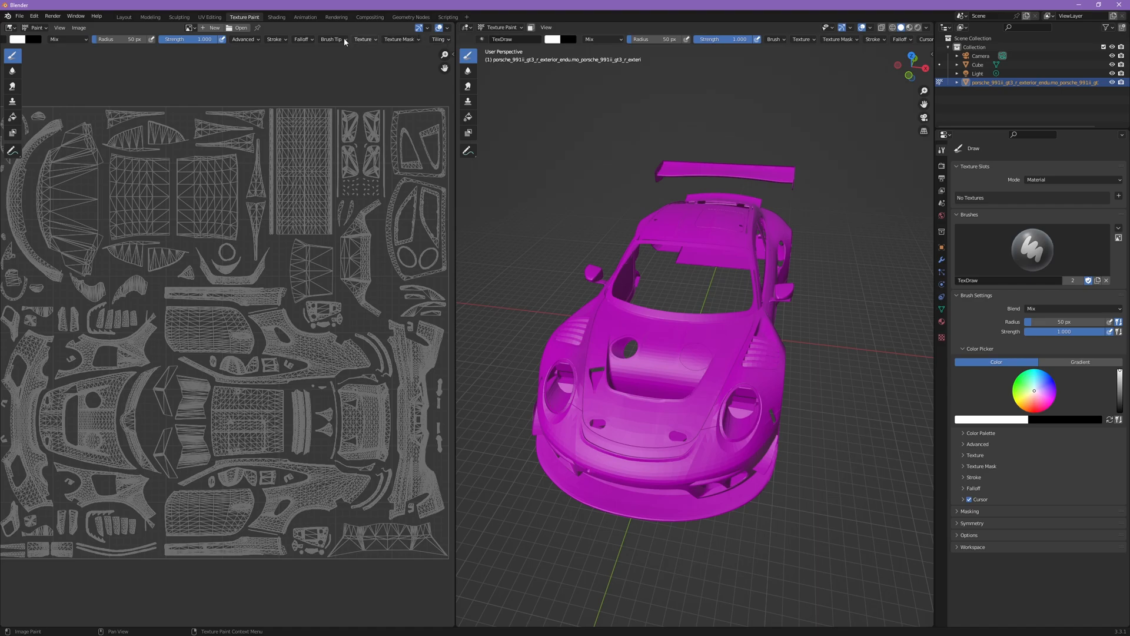
left_click(303, 39)
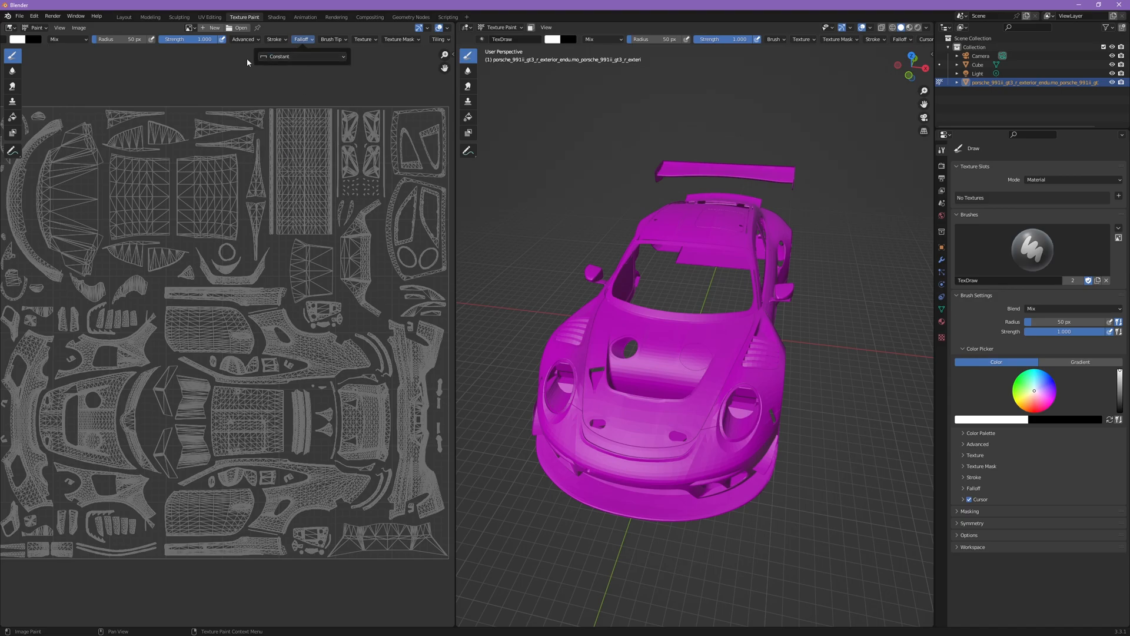
mouse_move(282, 156)
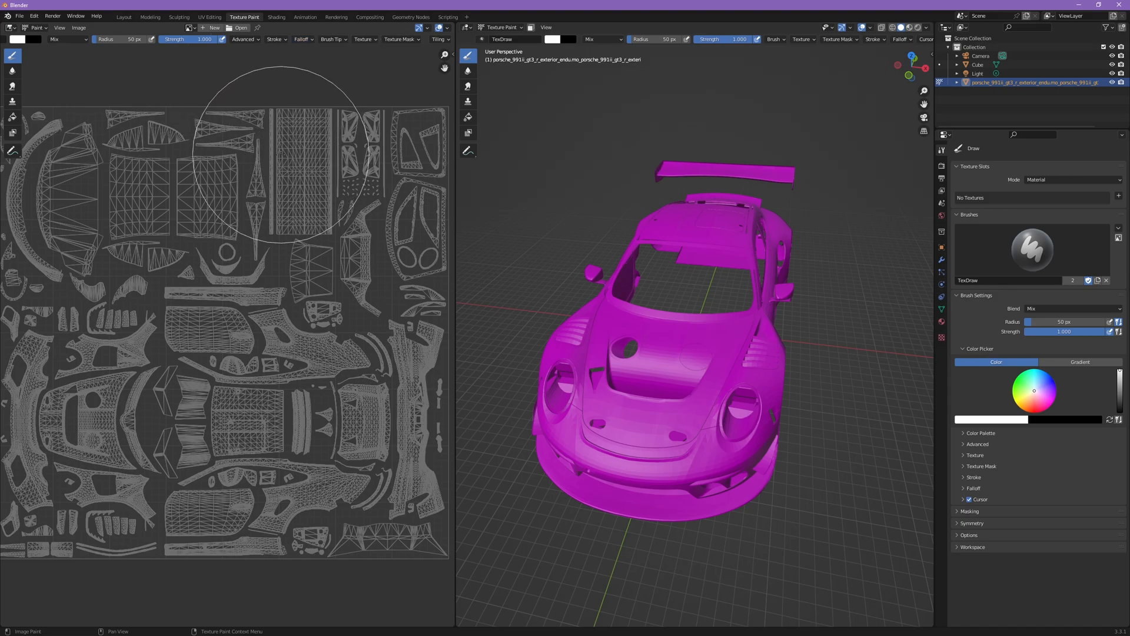
mouse_move(137, 155)
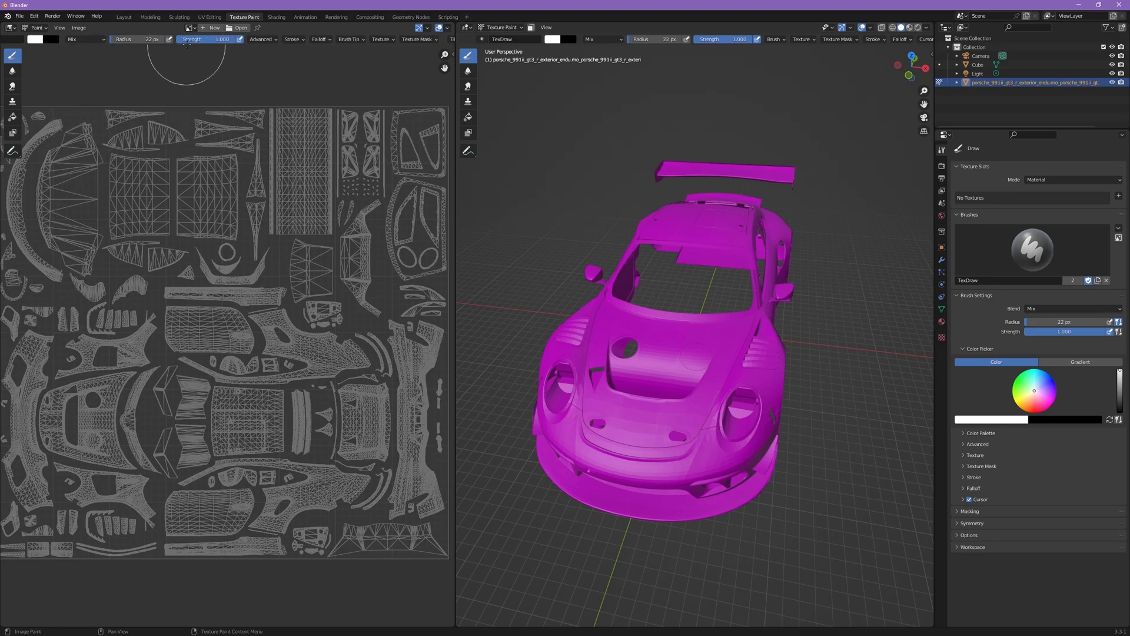
mouse_move(192, 39)
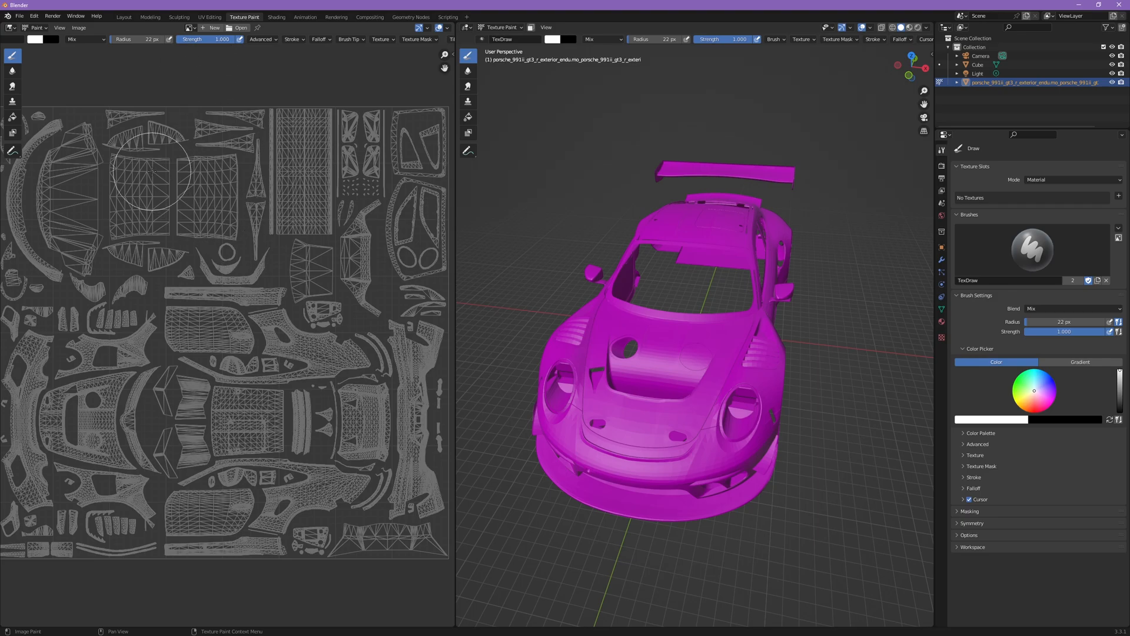
mouse_move(33, 333)
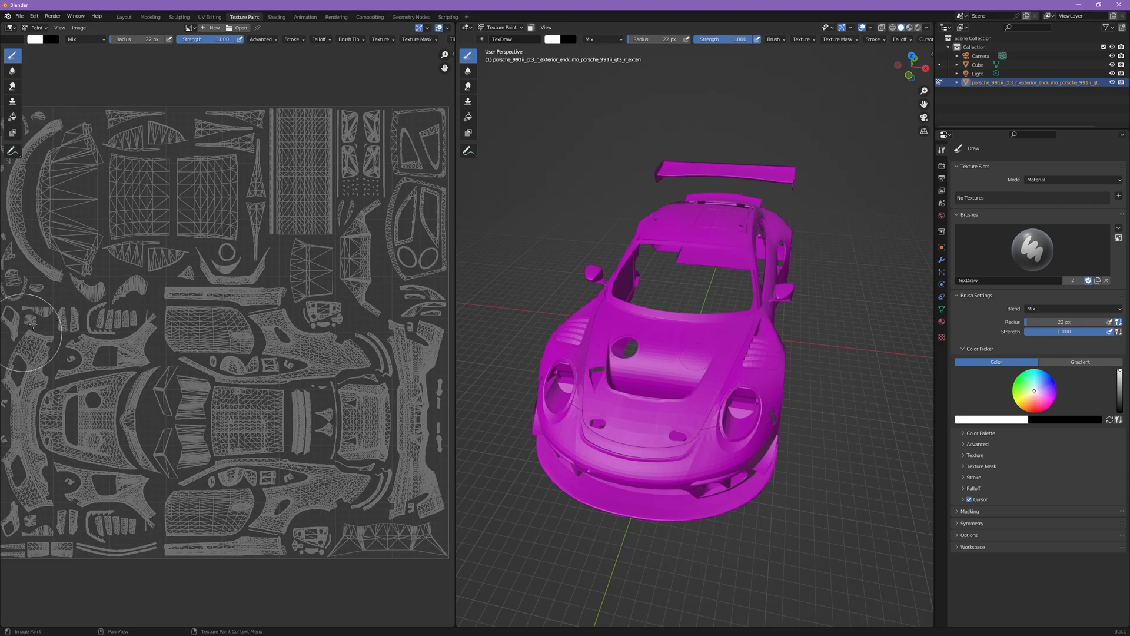
mouse_move(47, 397)
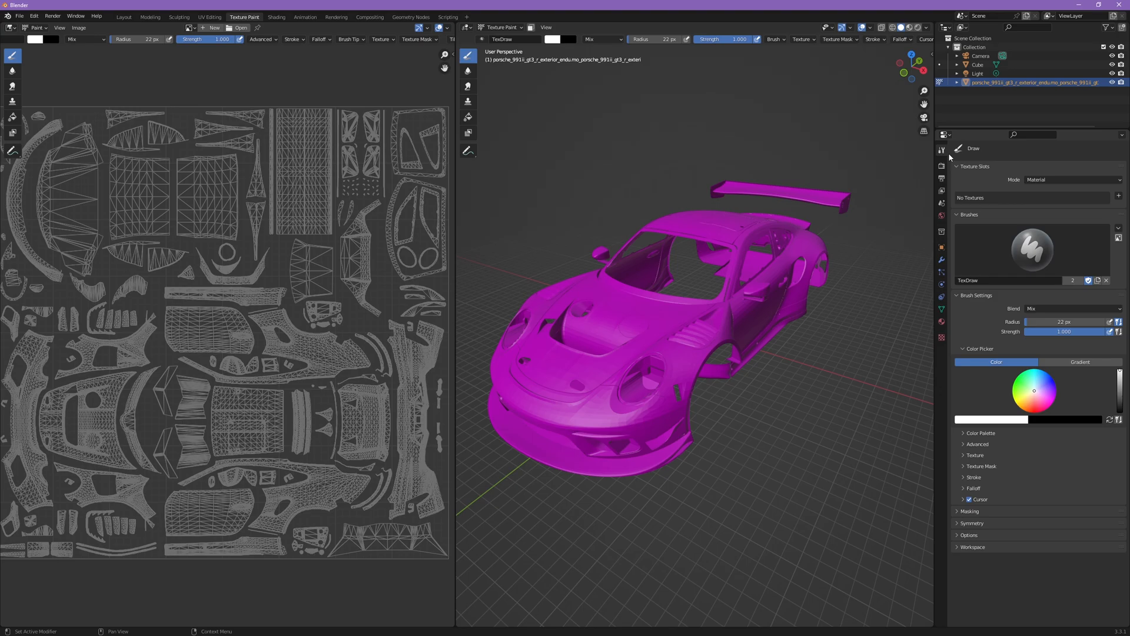
left_click(965, 166)
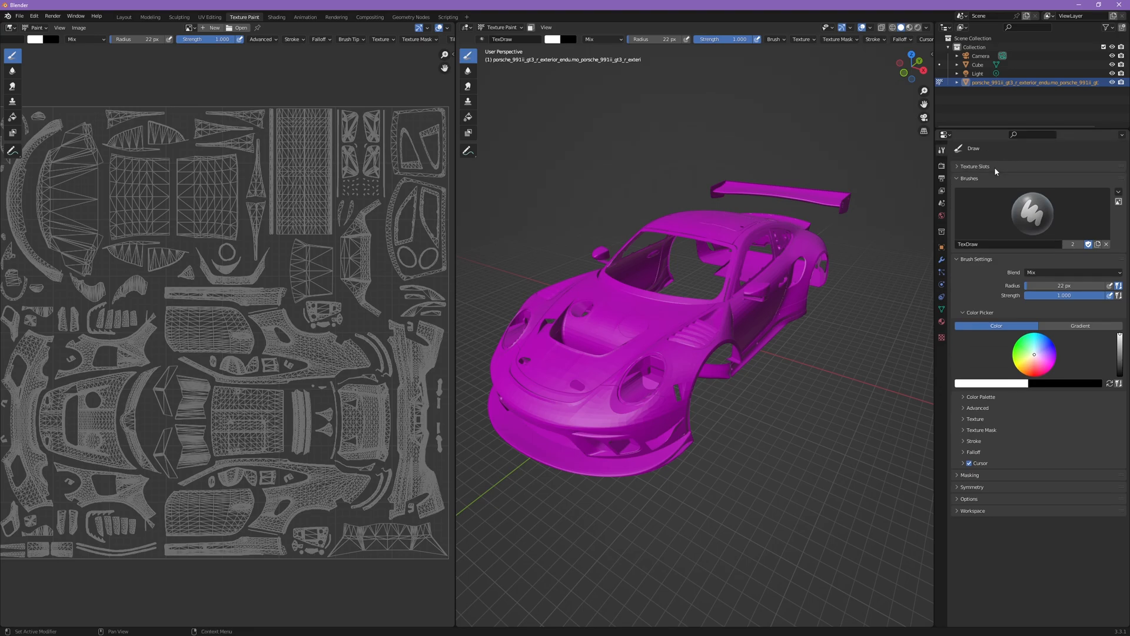
left_click(975, 166)
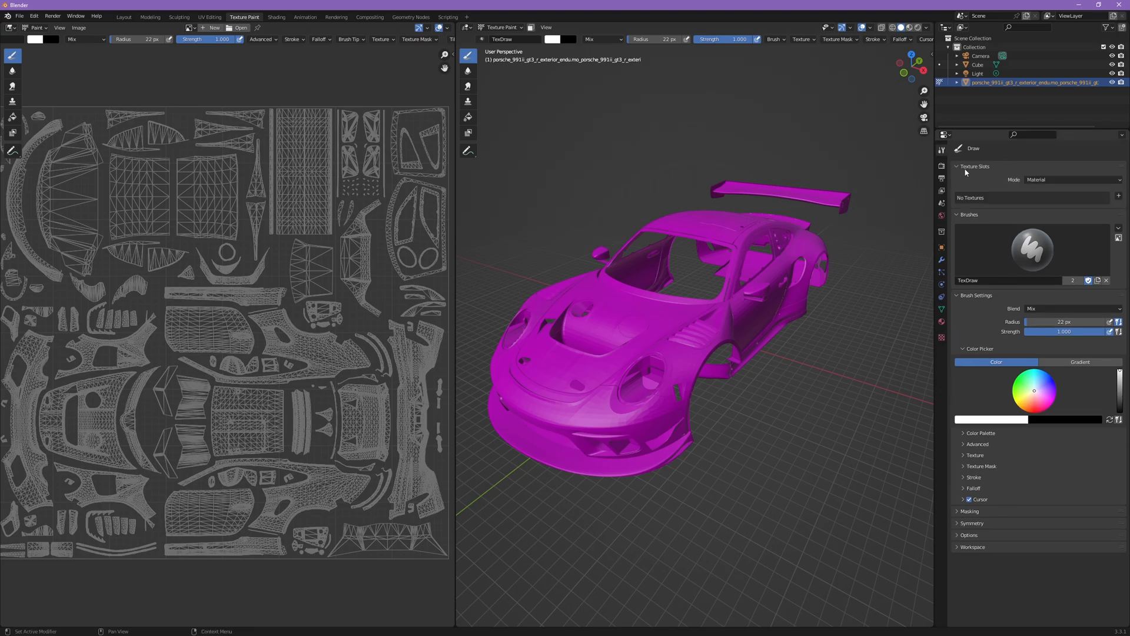
mouse_move(1020, 202)
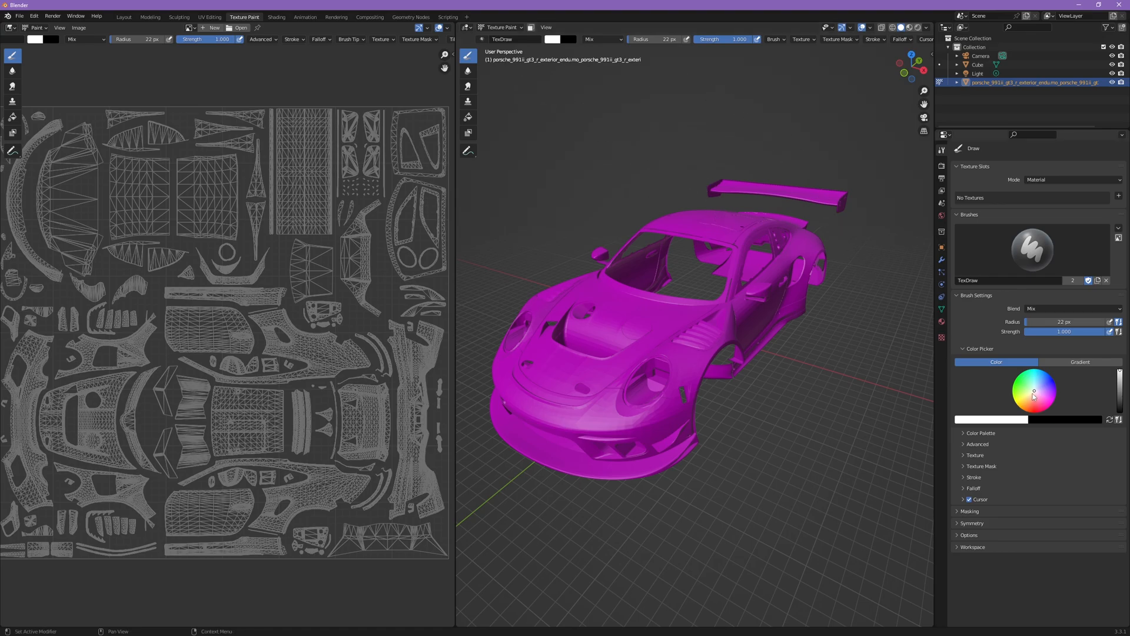
mouse_move(661, 281)
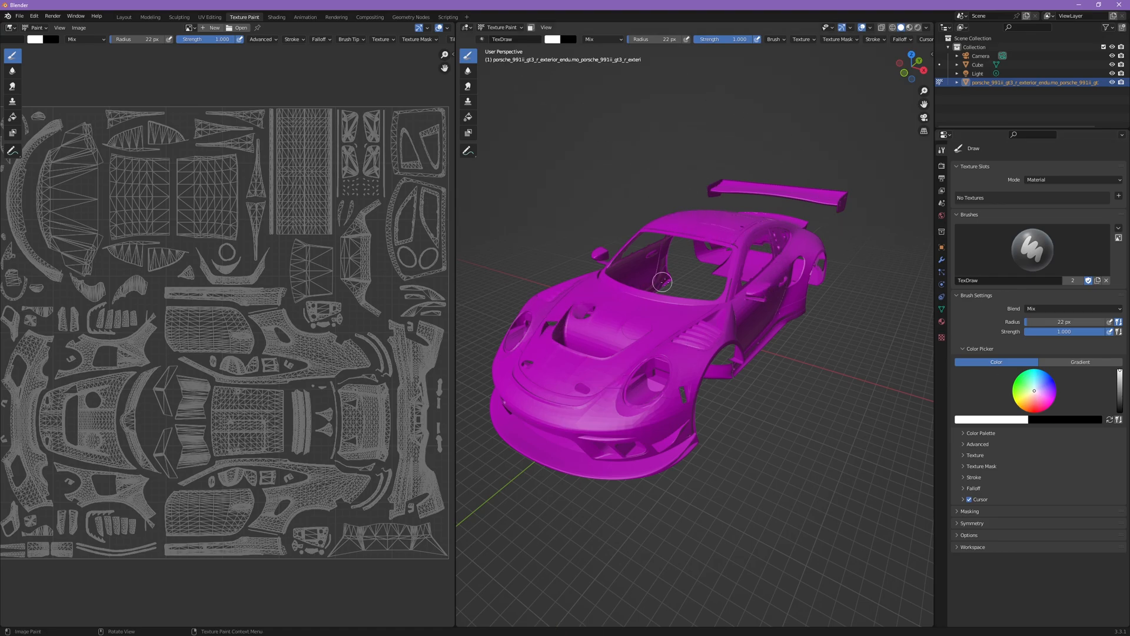
mouse_move(546, 367)
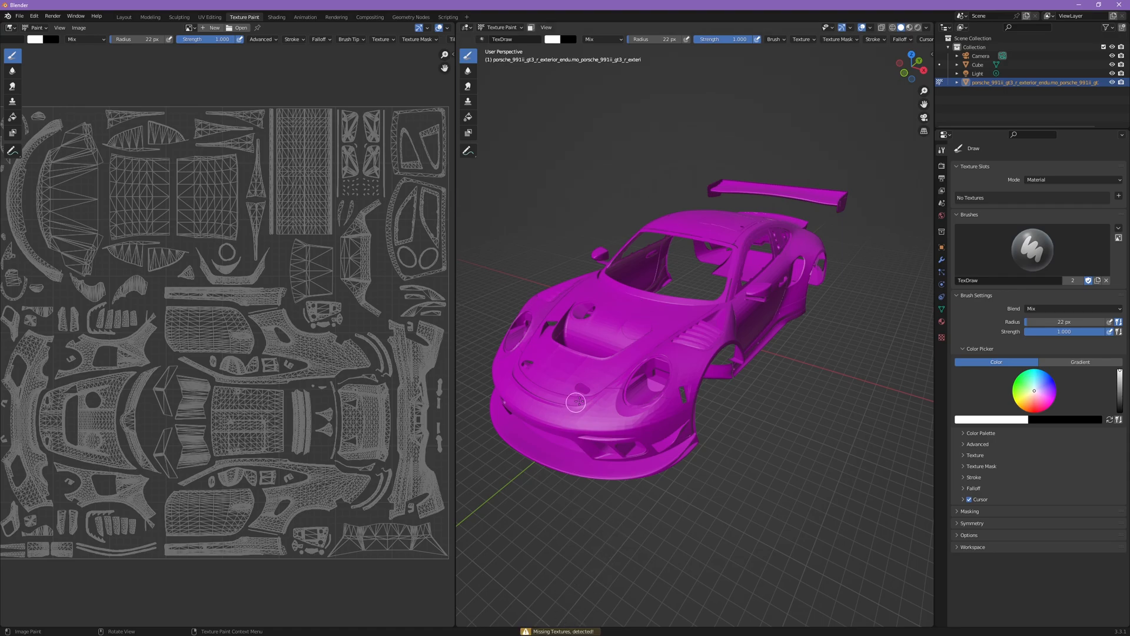
Add a 4096×4096 Base Color paint slot filled with magenta.
left_click(1119, 196)
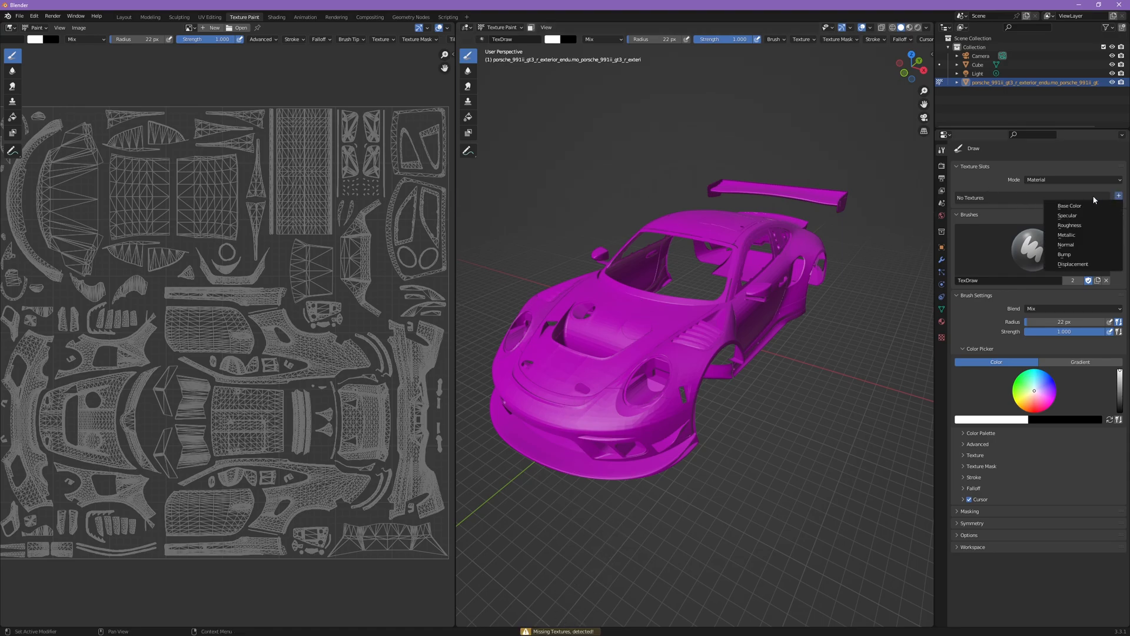
left_click(1069, 205)
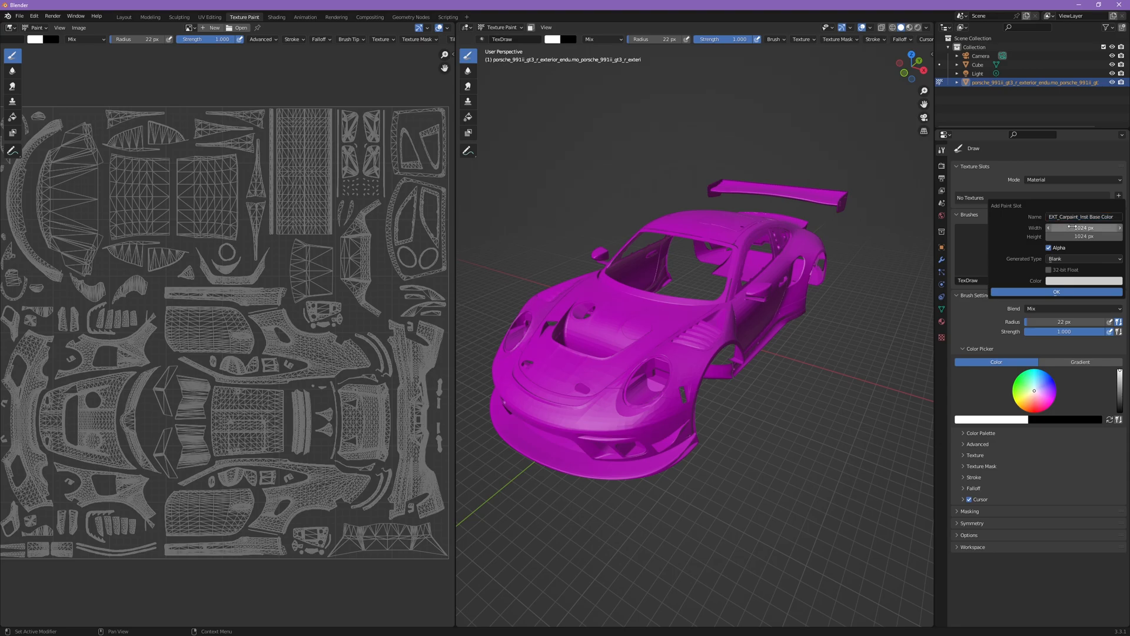
type("4096")
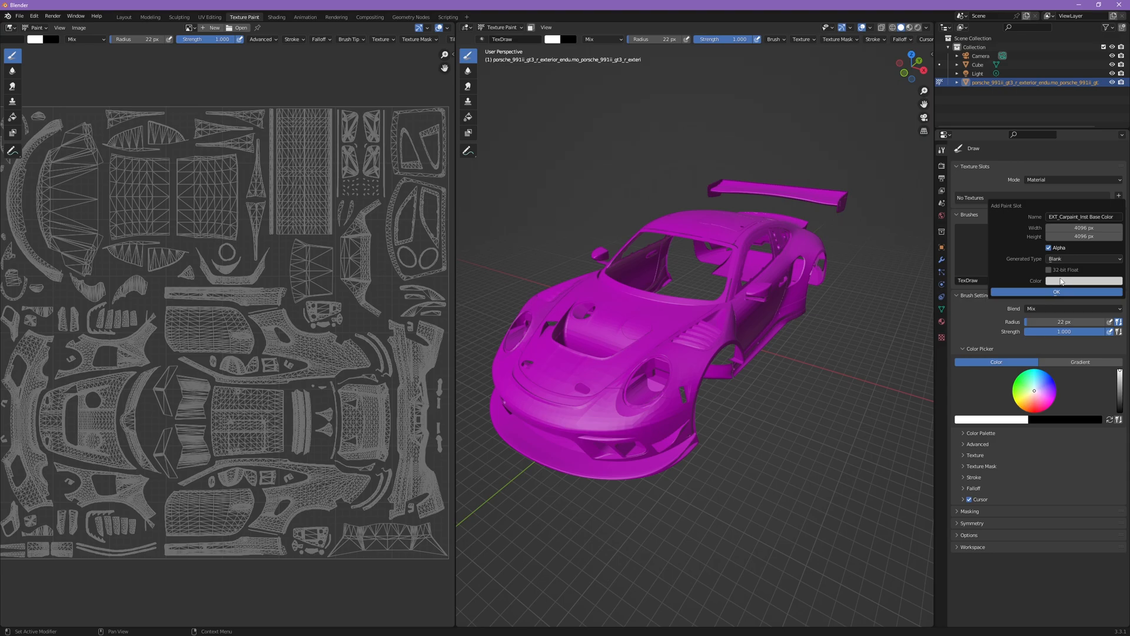
left_click(1081, 280)
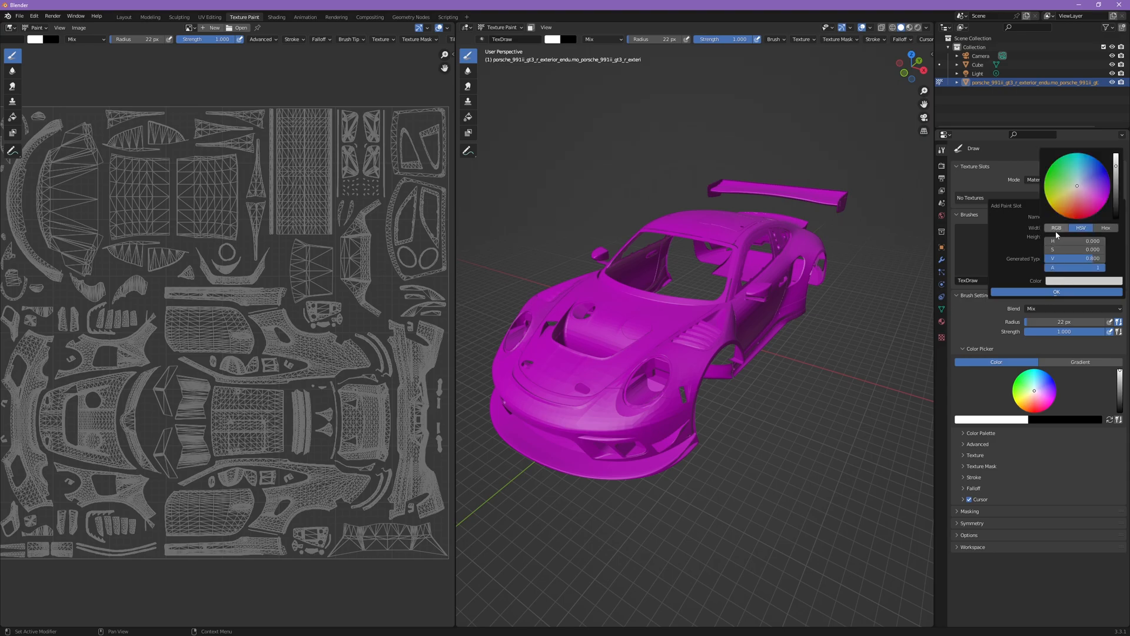
mouse_move(1058, 258)
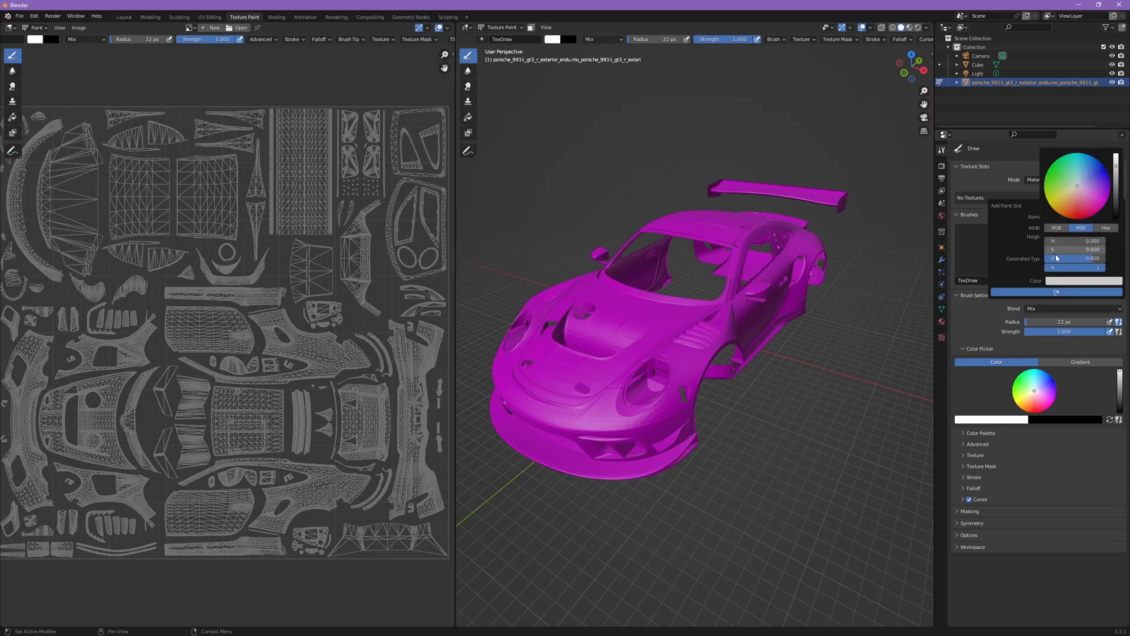
mouse_move(1077, 268)
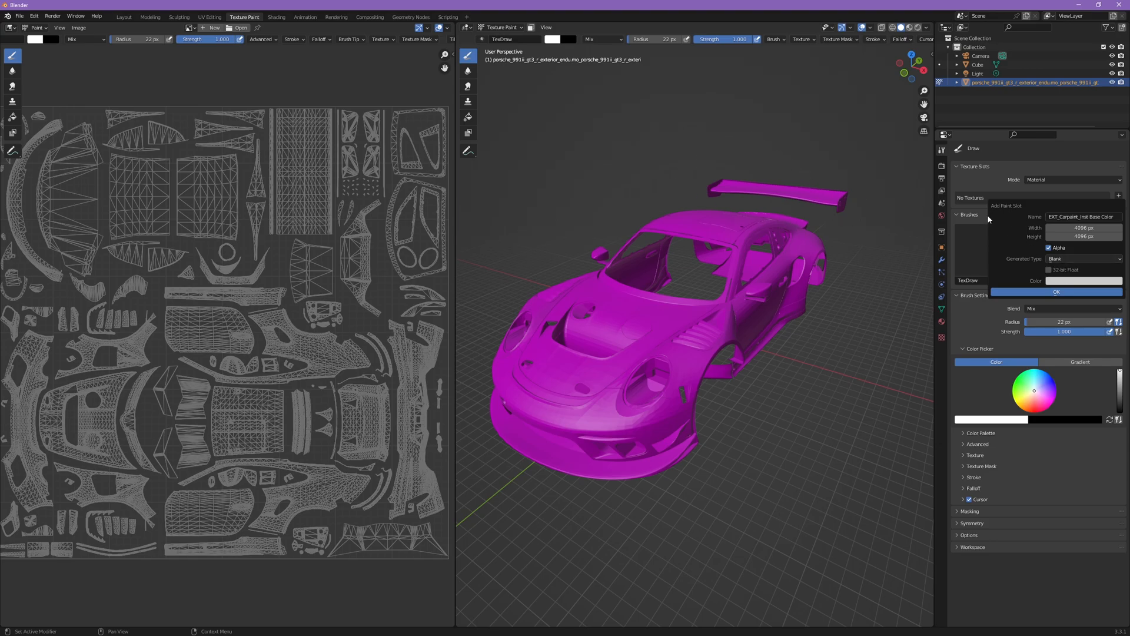
mouse_move(1002, 236)
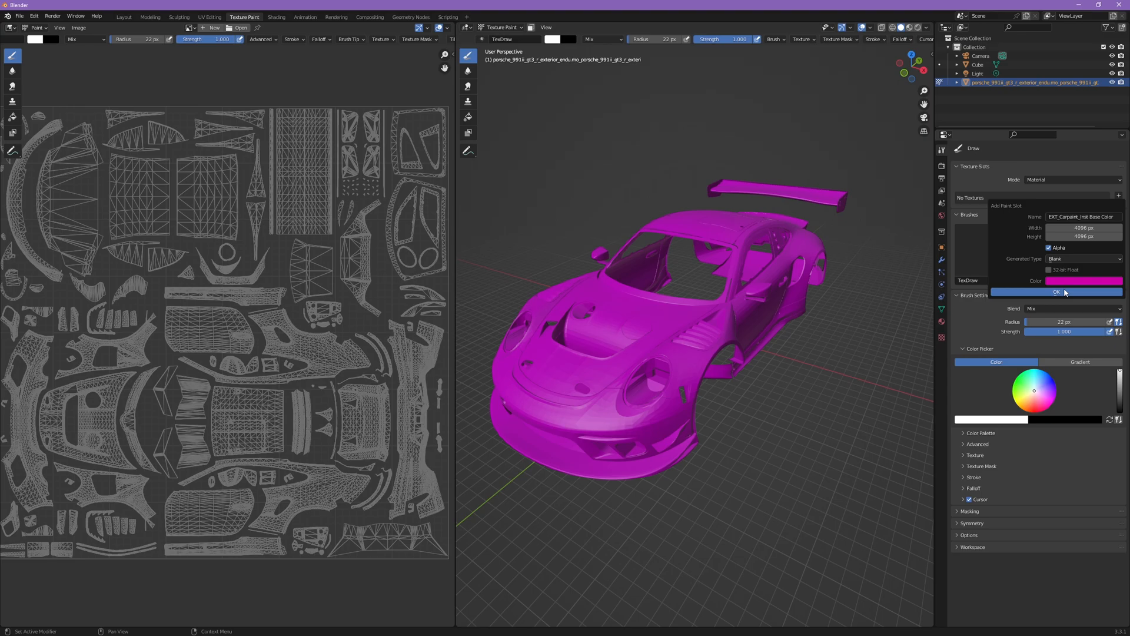
left_click(1056, 292)
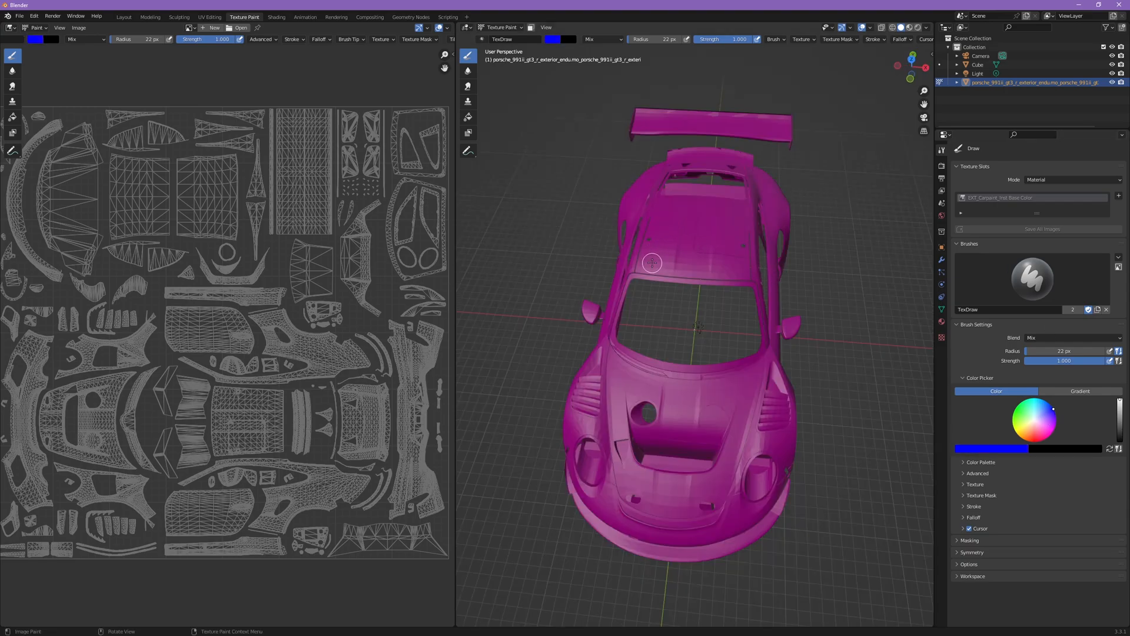
Paint a blue outline around the roof and return to a three-quarter view.
left_click_drag(652, 263, 748, 451)
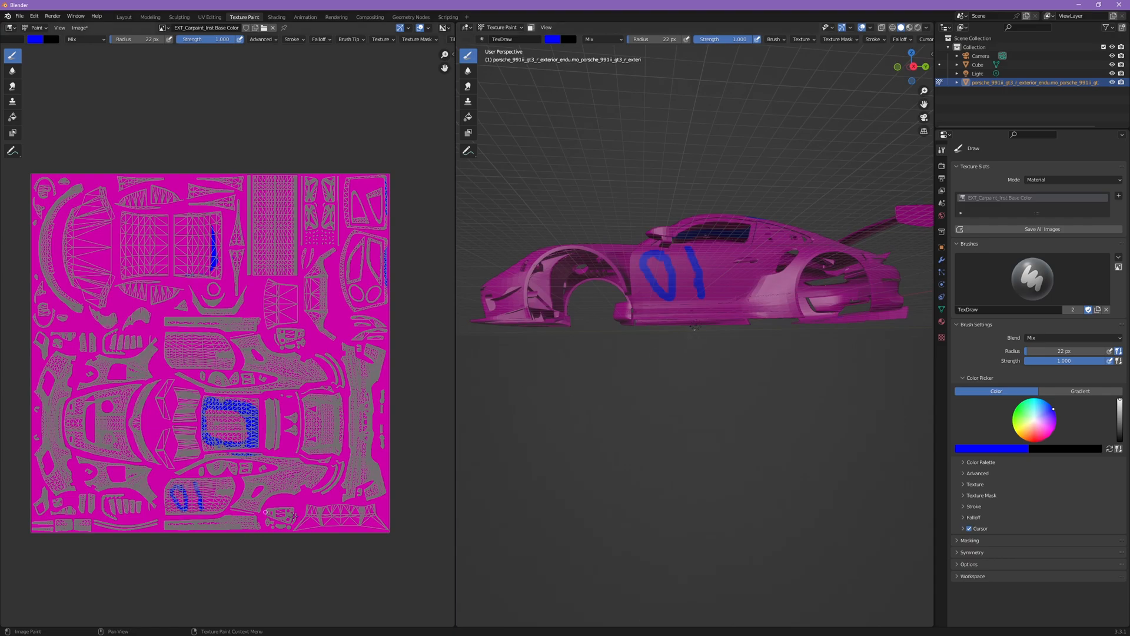
left_click_drag(693, 288, 765, 278)
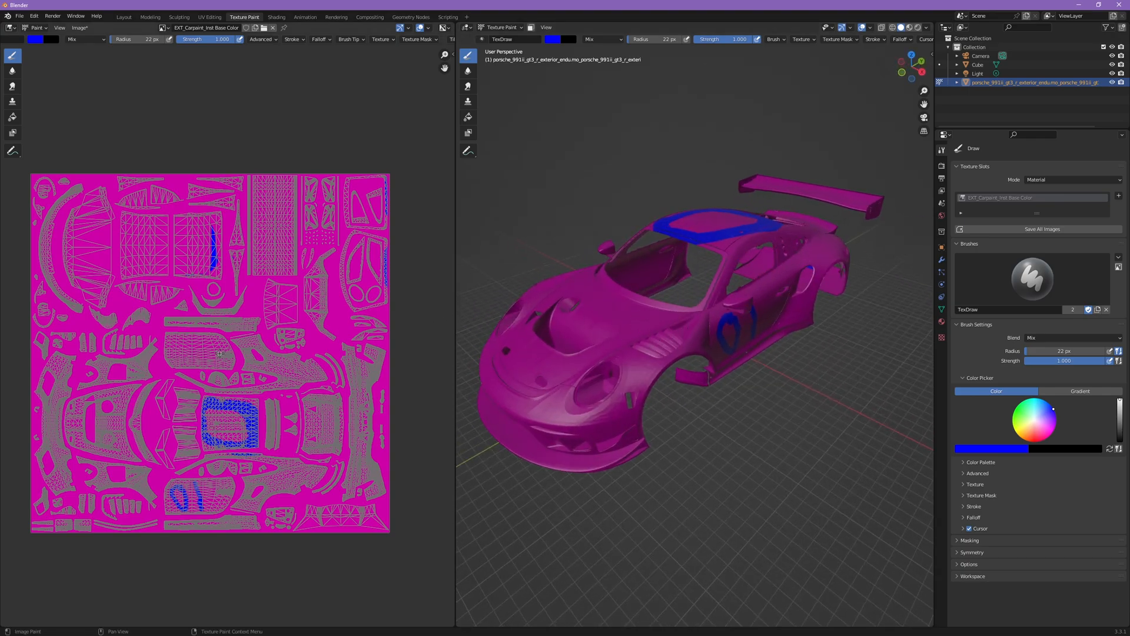
mouse_move(191, 134)
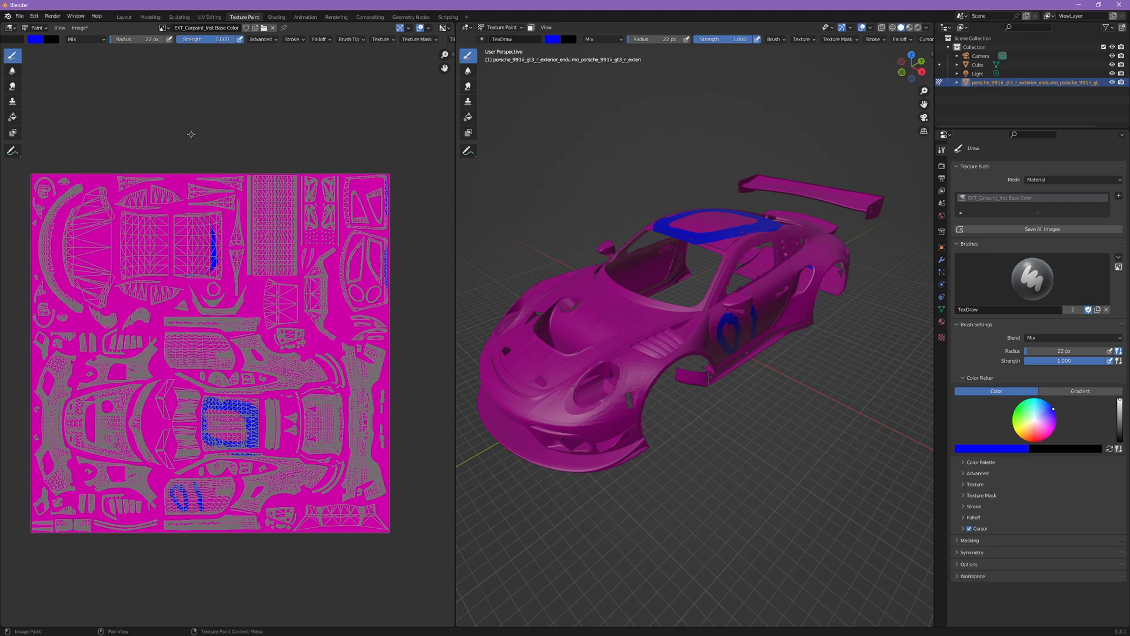
mouse_move(245, 158)
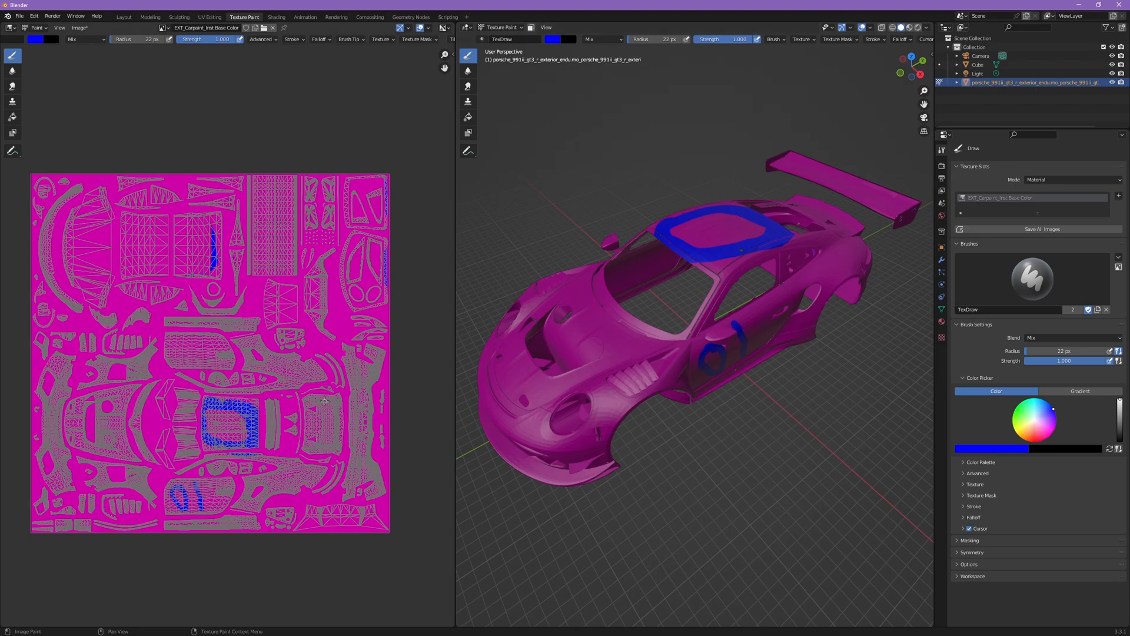
mouse_move(616, 378)
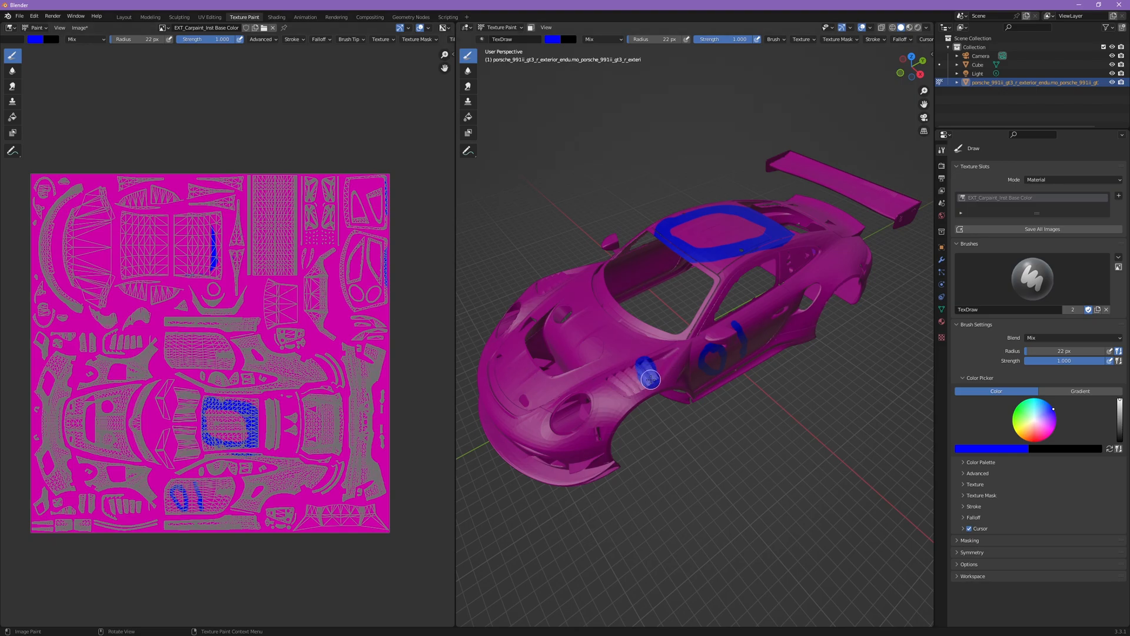
Paint blue marks over the front wheel arch and view the car from the front.
left_click_drag(649, 380, 639, 389)
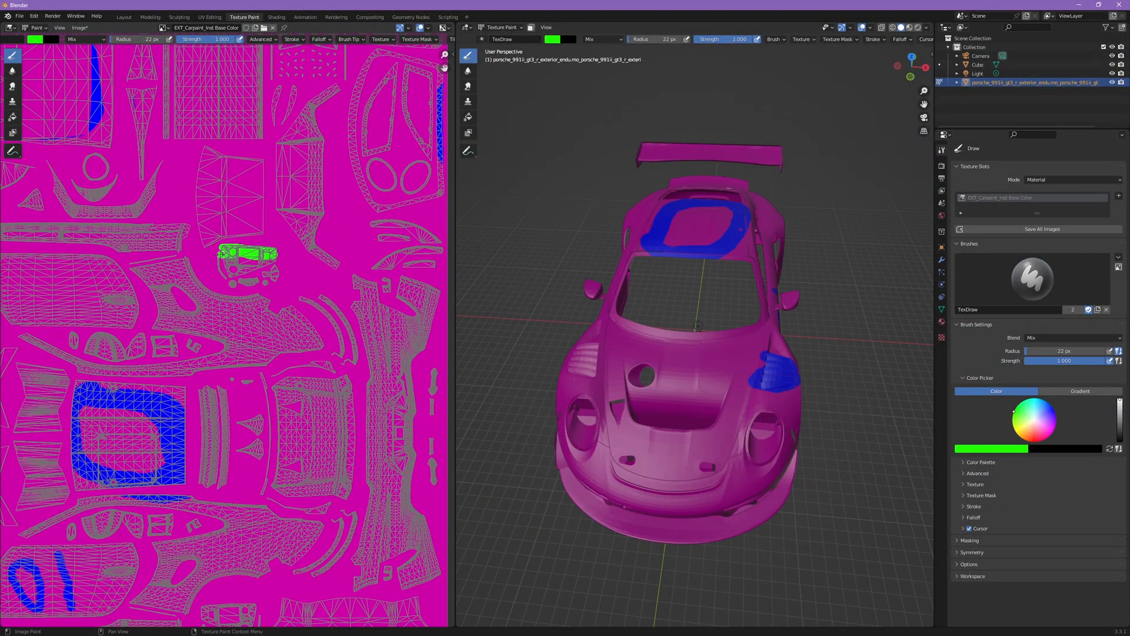
left_click_drag(249, 255, 249, 274)
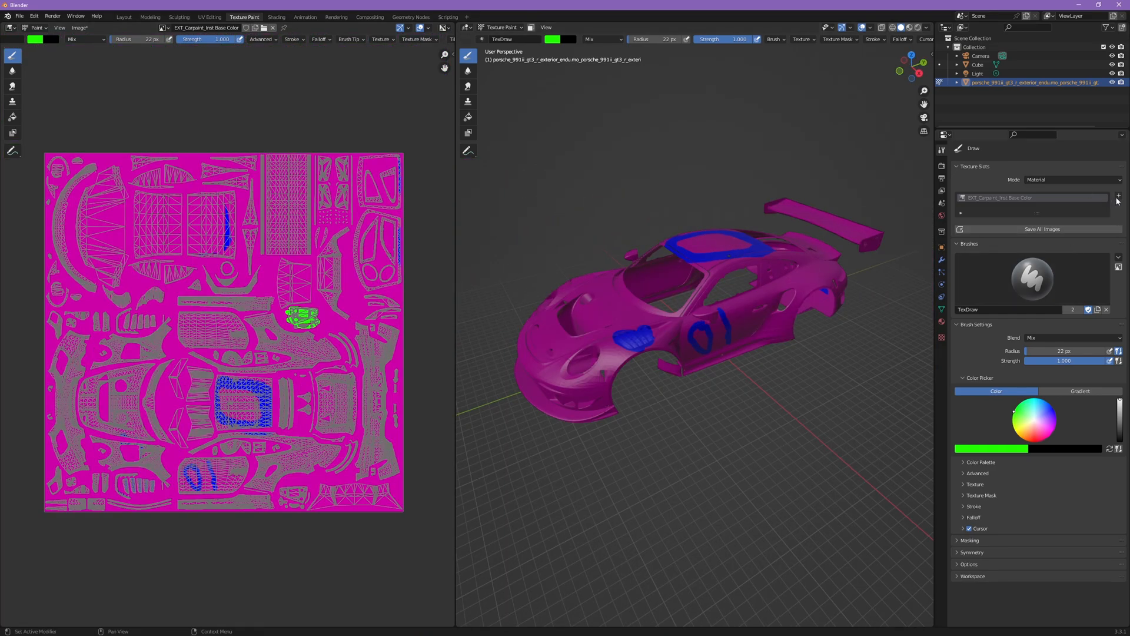
Add a transparent paint slot named decals with alpha 0.
left_click(1119, 197)
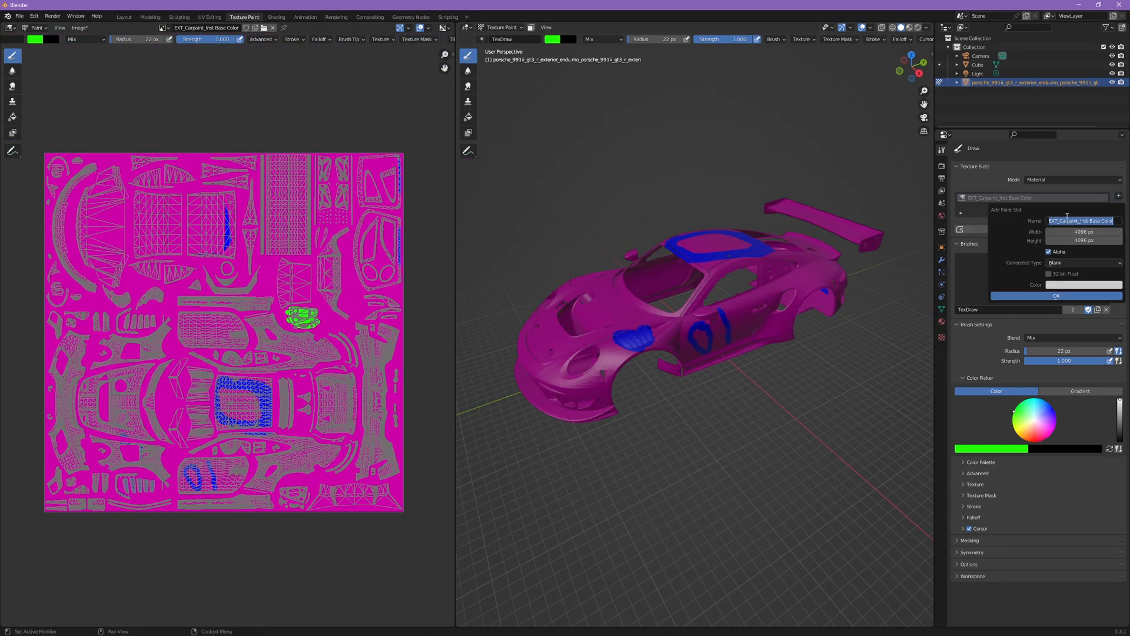
type("decals")
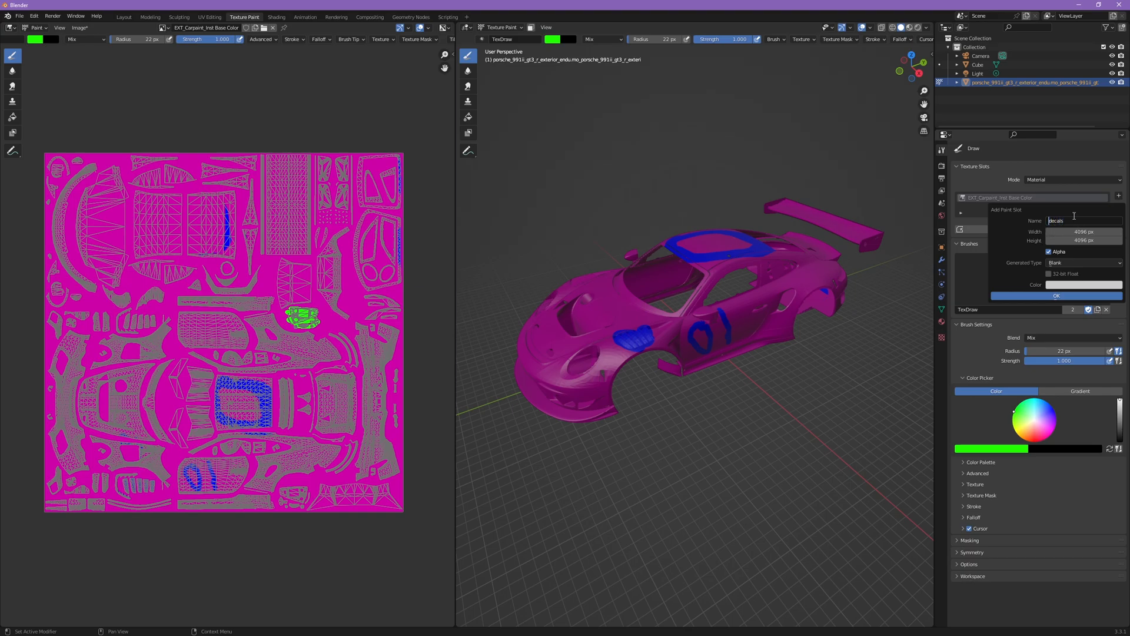
left_click(1088, 285)
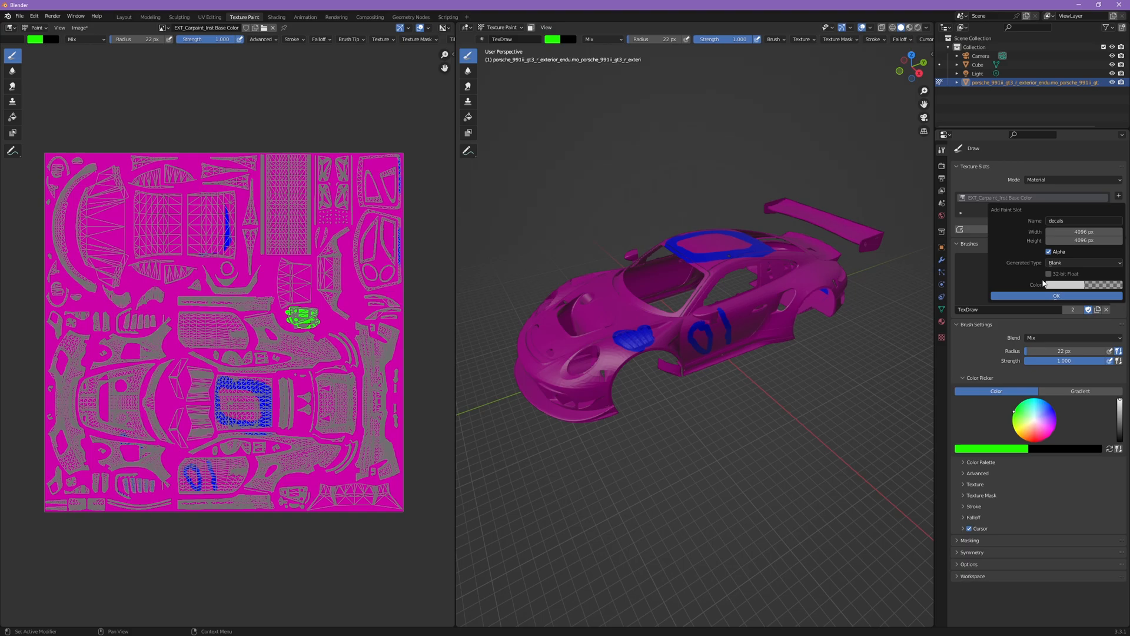
left_click(1055, 296)
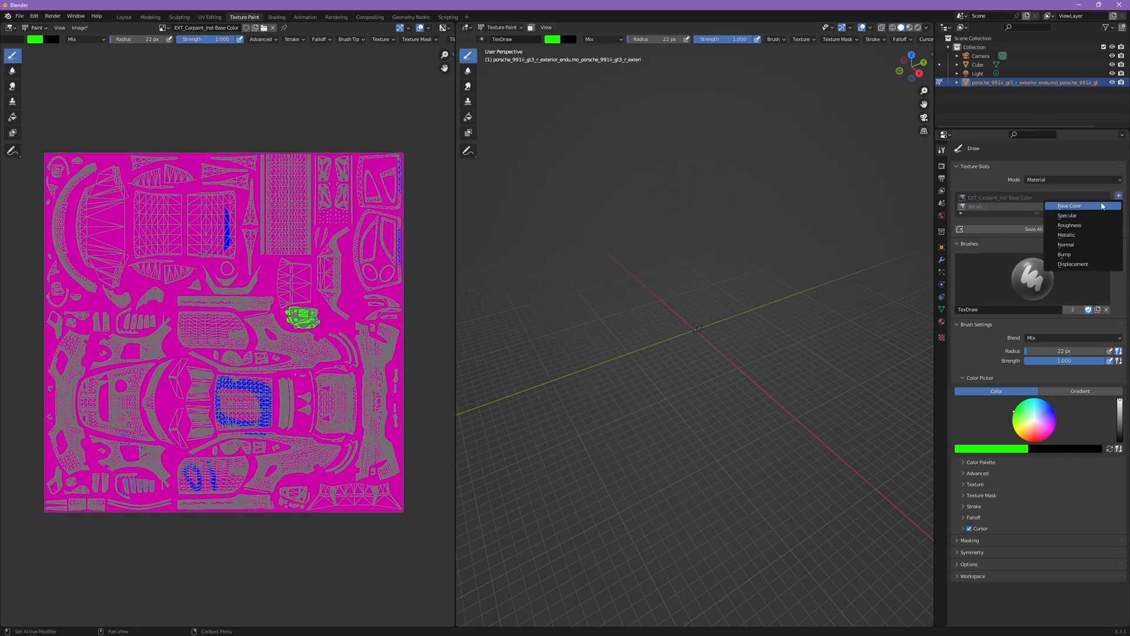
Begin naming a further sponsors paint slot.
type("spor")
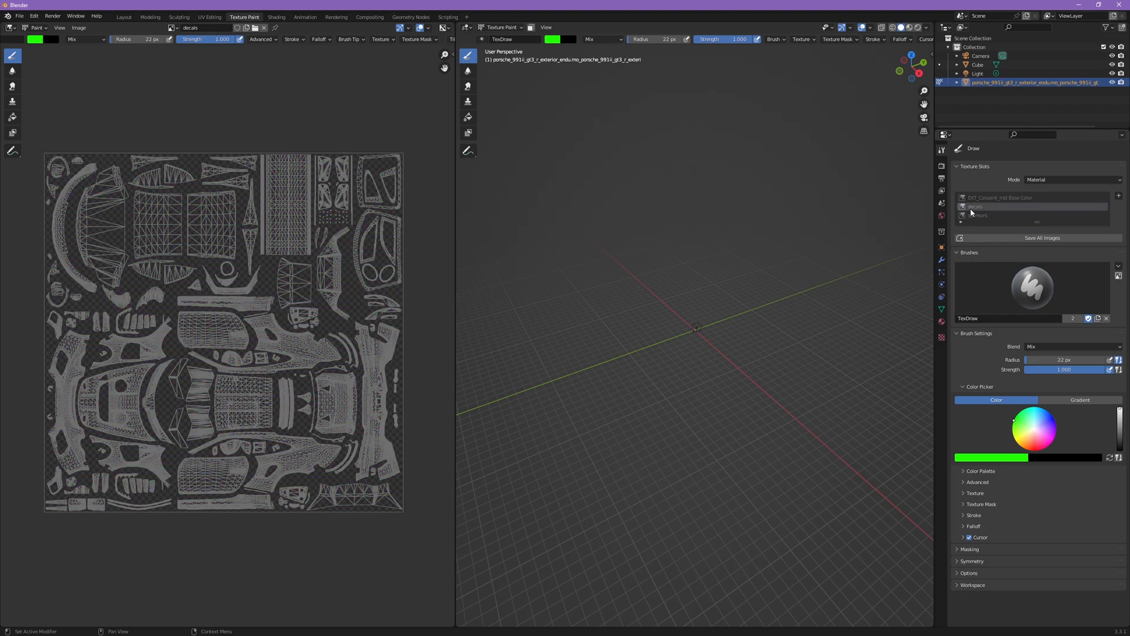
Confirm the sponsors slot and leave decals as the active paint texture.
left_click(1010, 198)
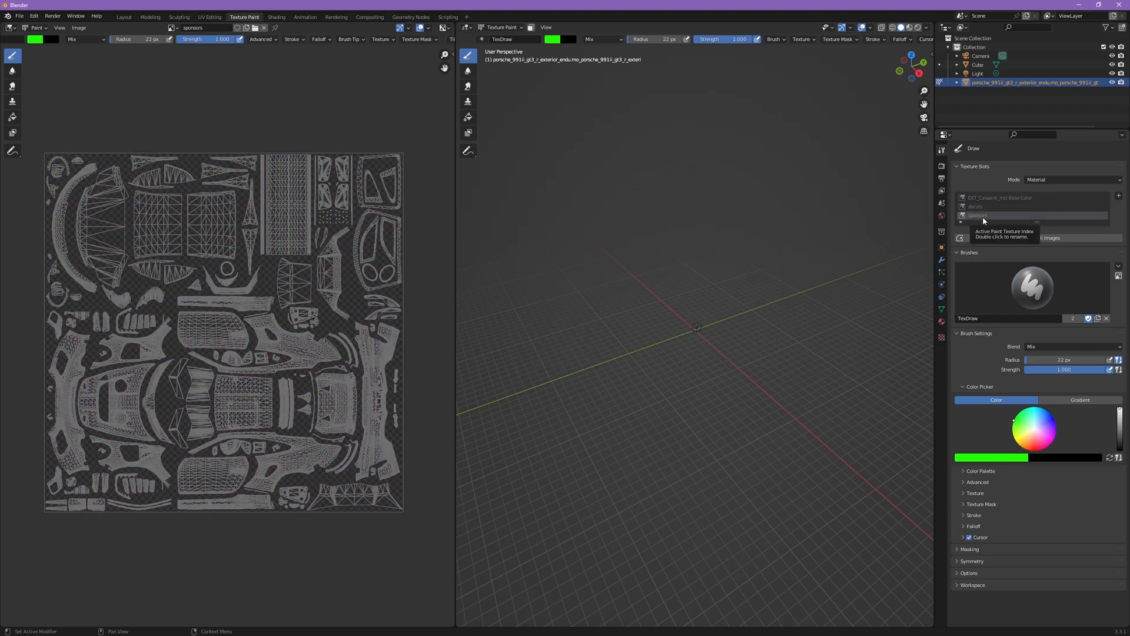
left_click(1009, 214)
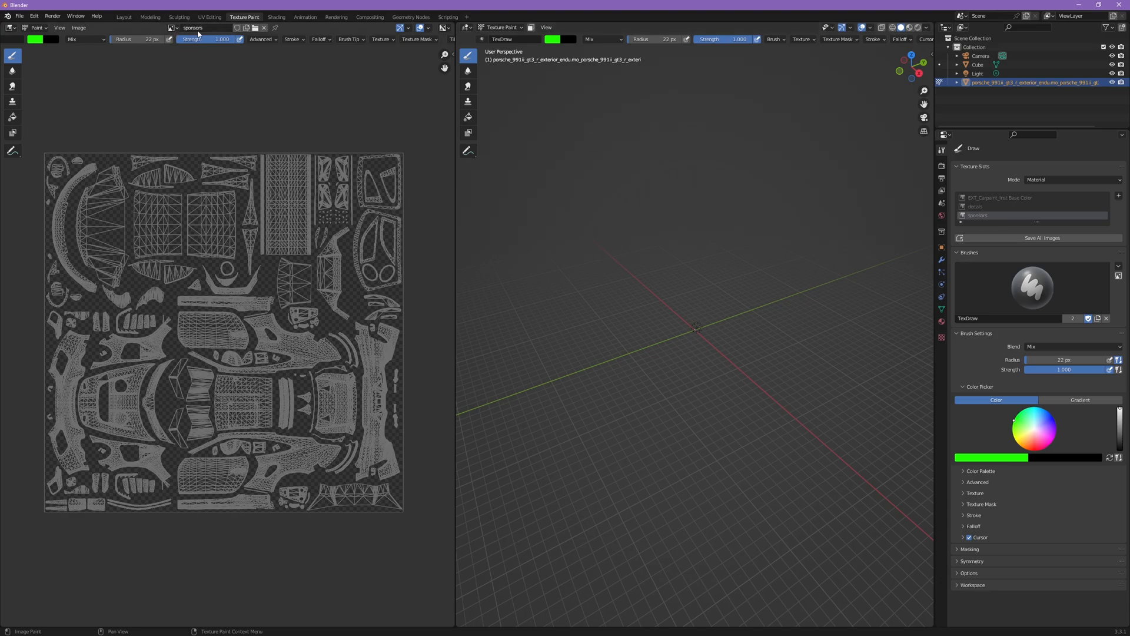
left_click(1009, 206)
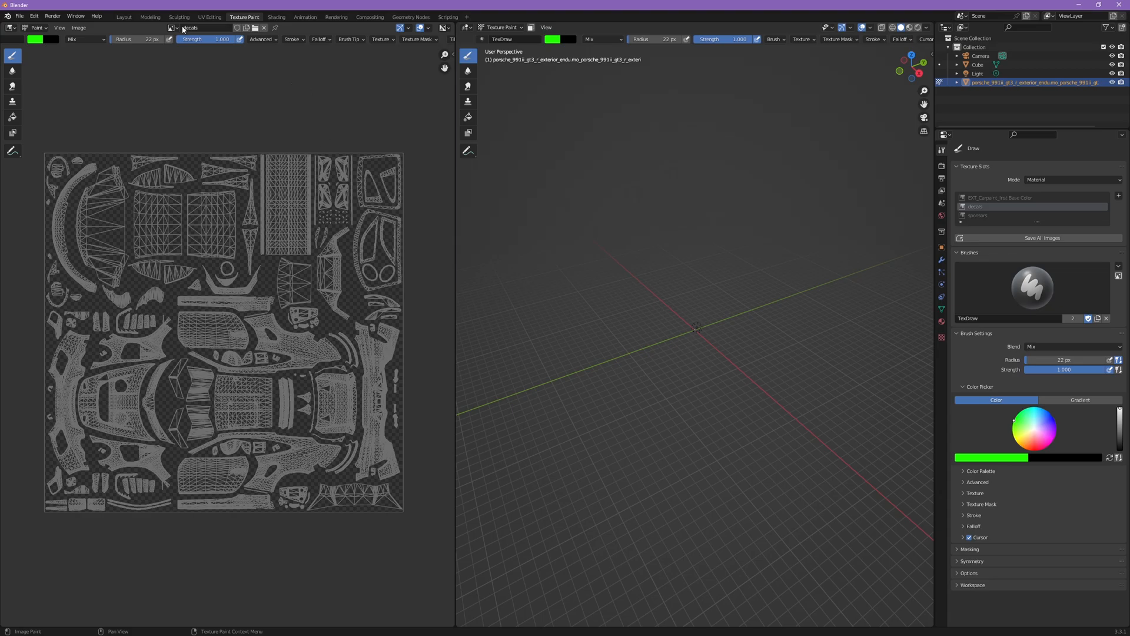
left_click(979, 214)
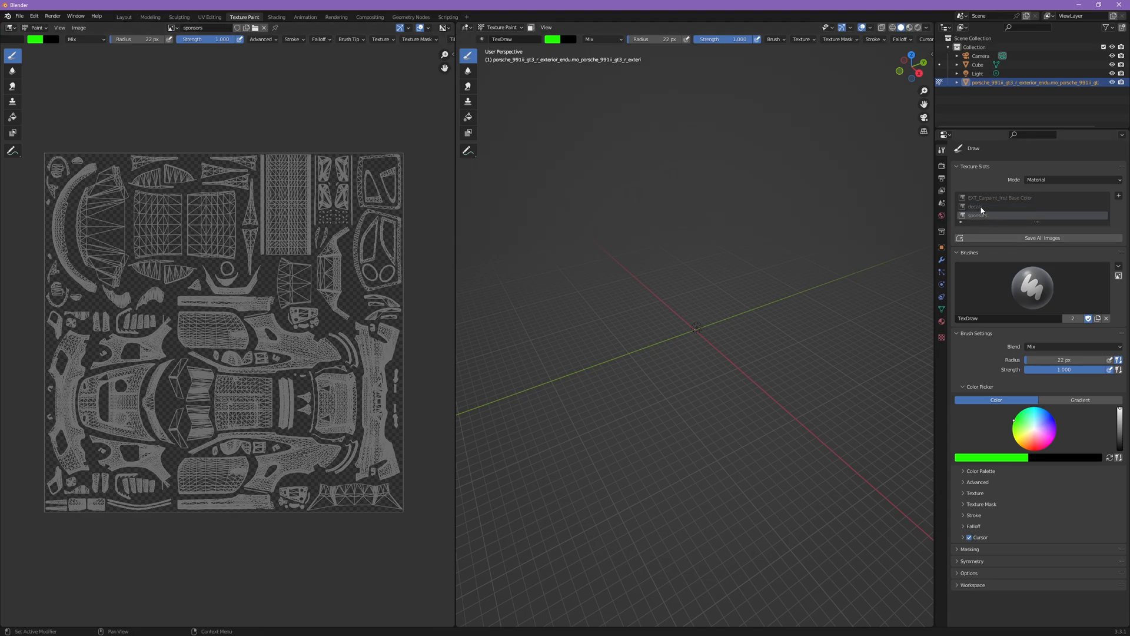
left_click(977, 206)
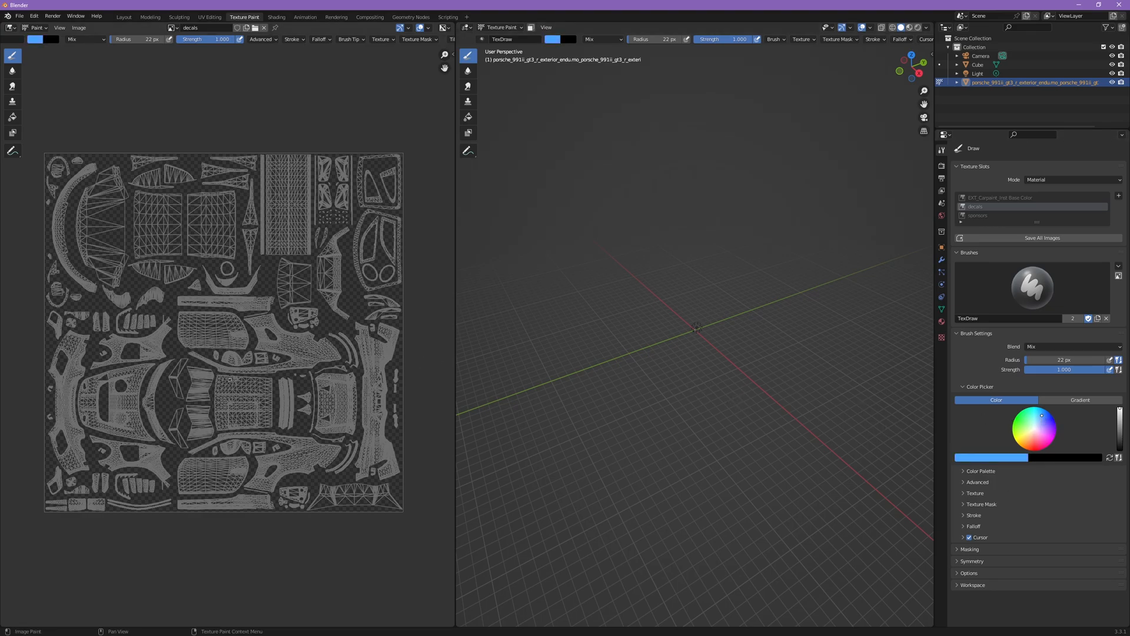
Stroke a light blue stripe along the car body on the decals layer.
left_click_drag(47, 394, 378, 398)
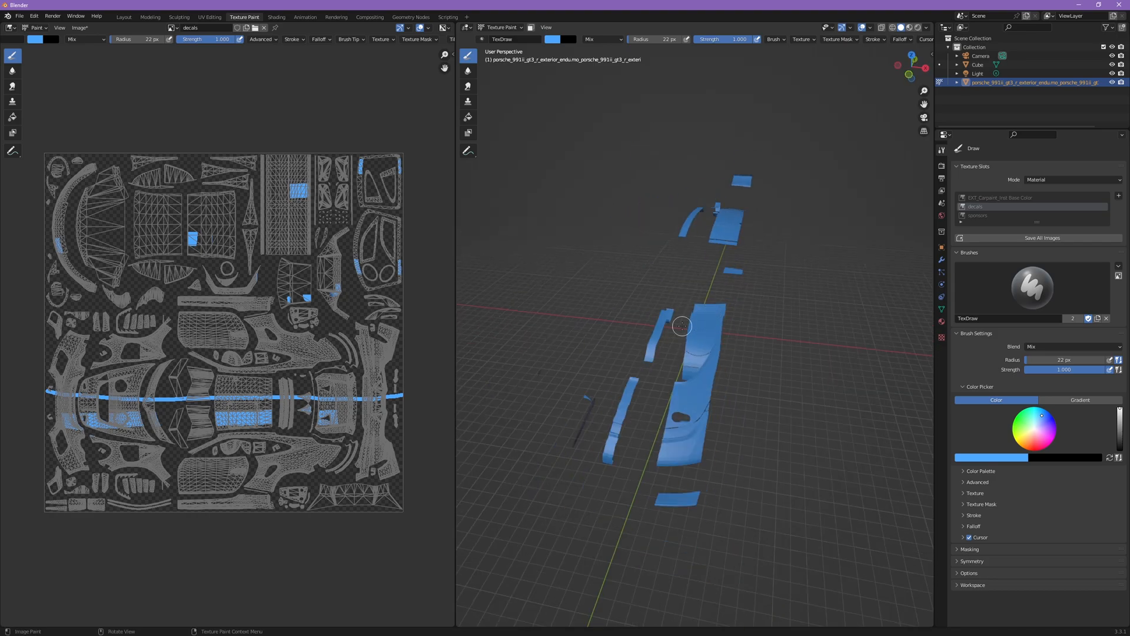
left_click_drag(681, 325, 634, 303)
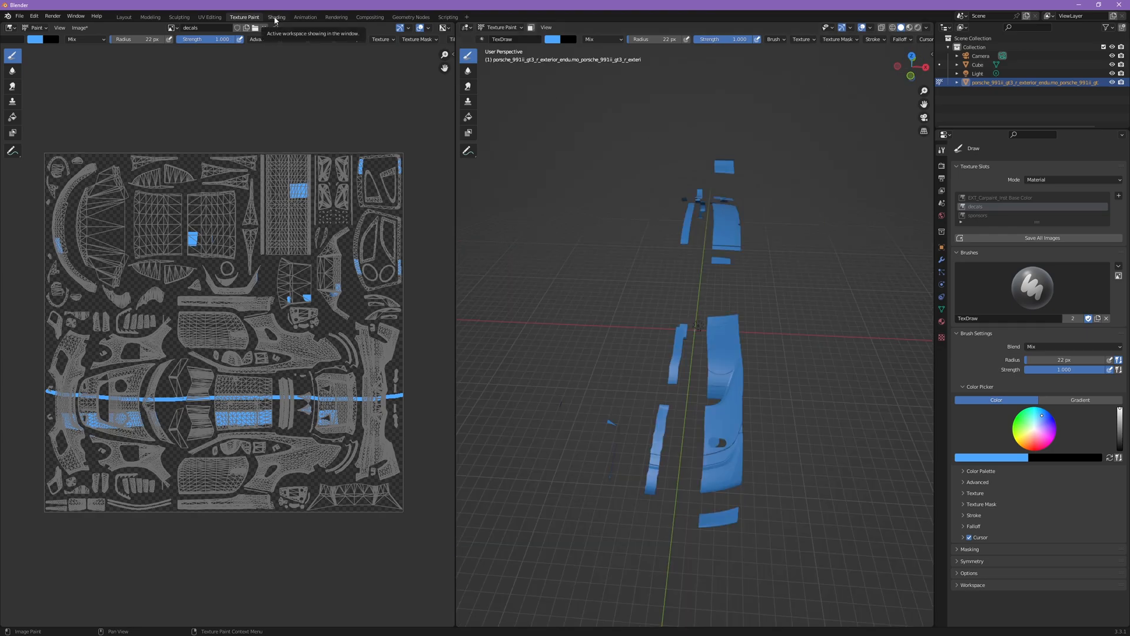
Switch to Shading and inspect the material's base colour, decals and sponsors Image Texture nodes.
left_click(275, 17)
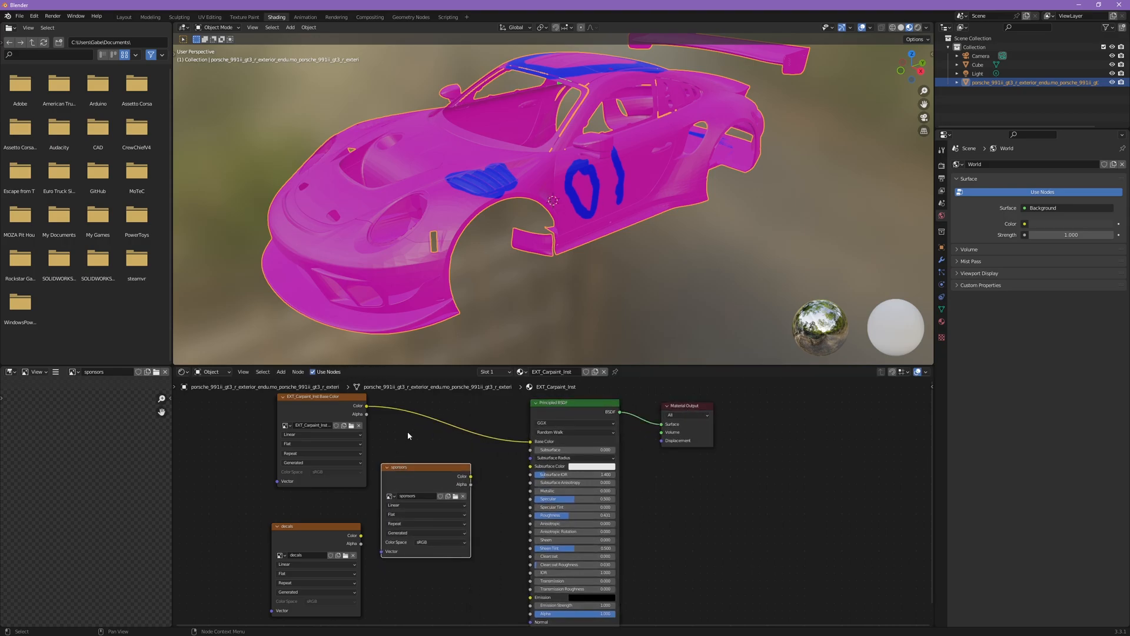
left_click(297, 371)
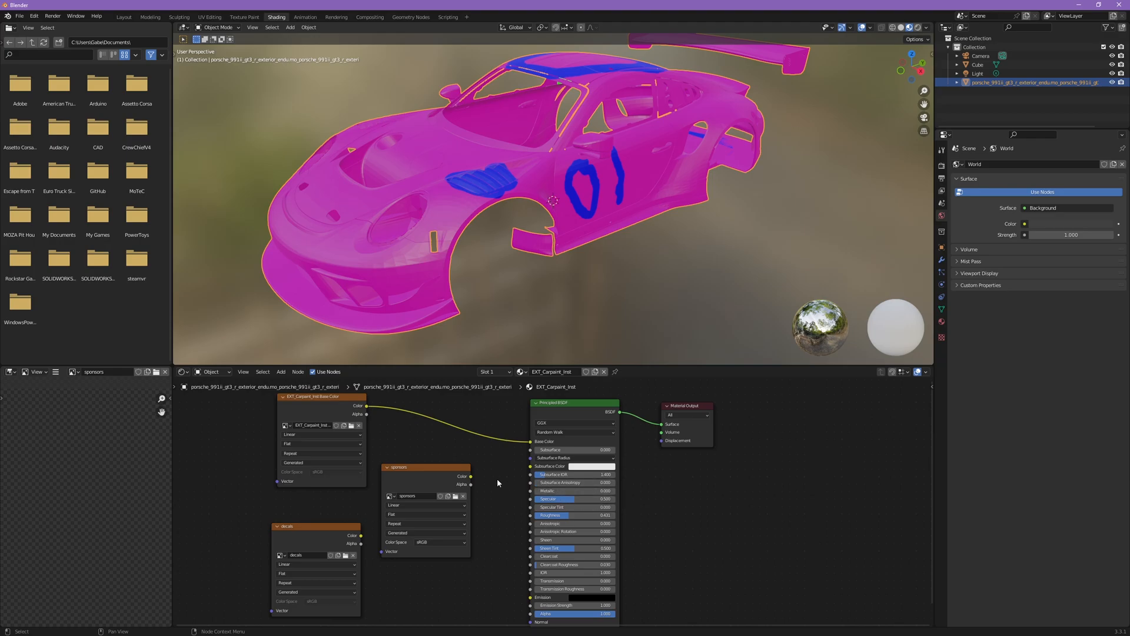
mouse_move(490, 470)
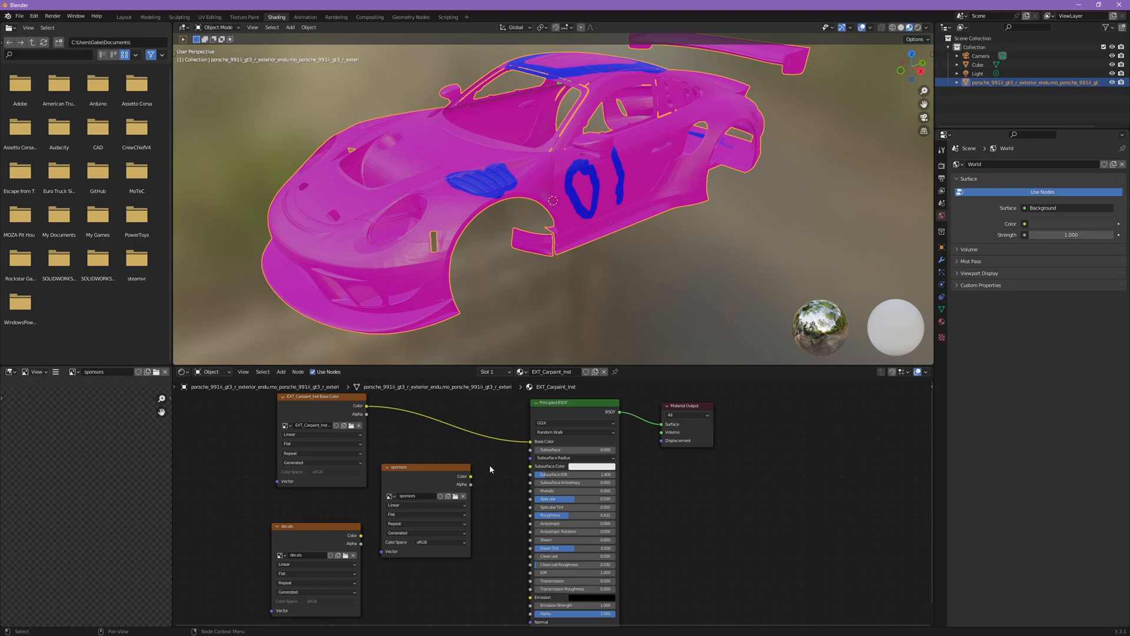
mouse_move(421, 471)
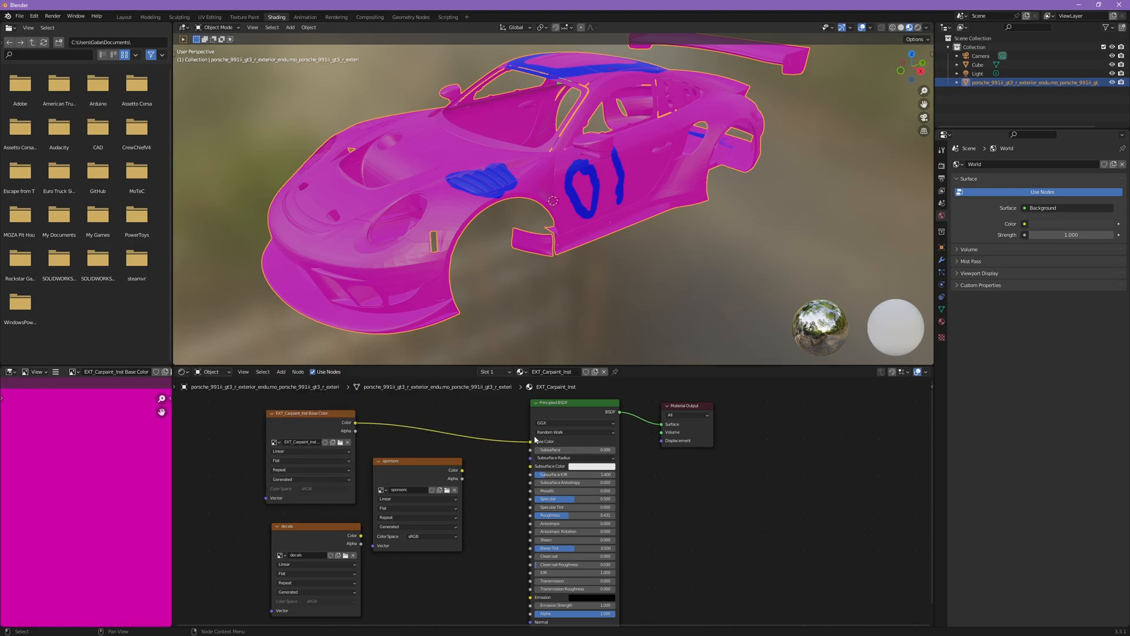
mouse_move(531, 432)
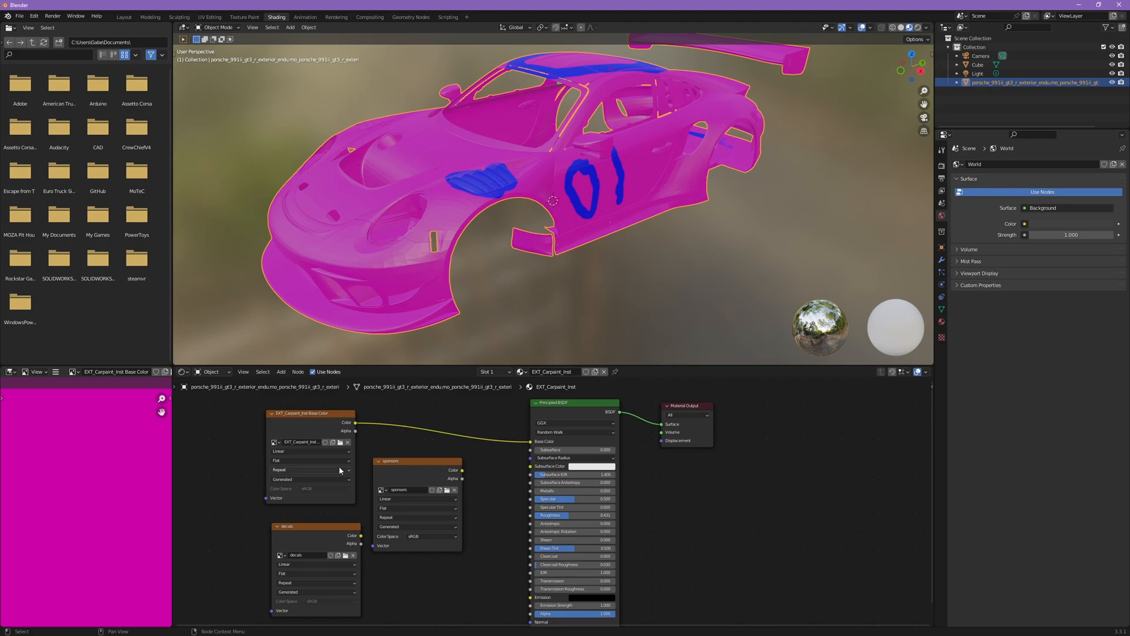
mouse_move(451, 440)
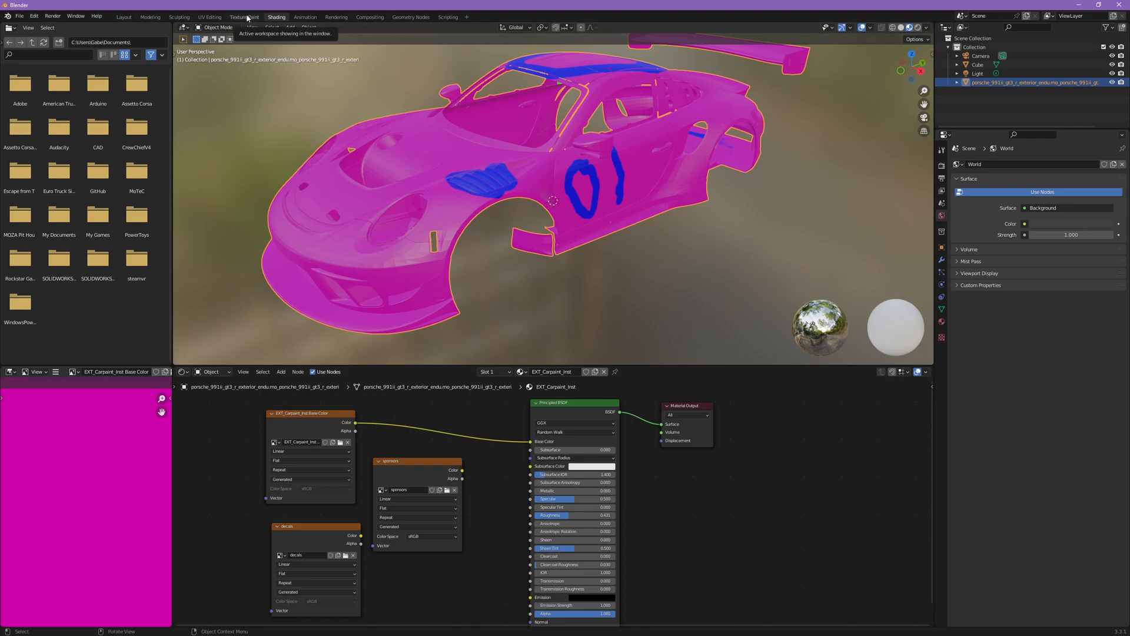
Load TSR_9.png as a new brush image texture for painting on the sponsors texture.
left_click(244, 17)
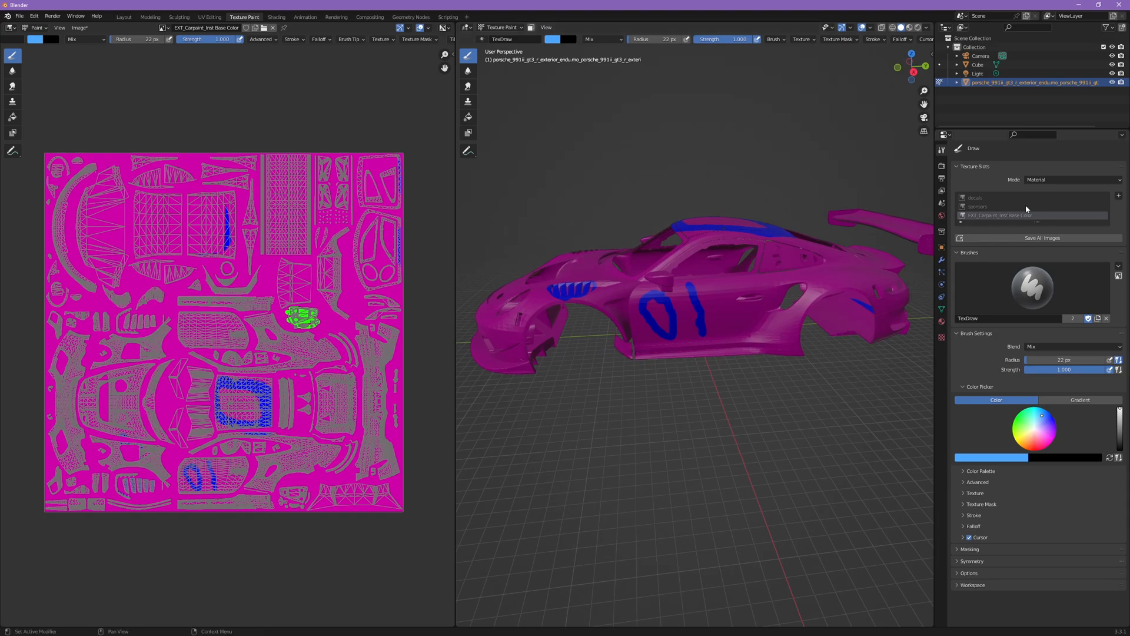
mouse_move(1002, 214)
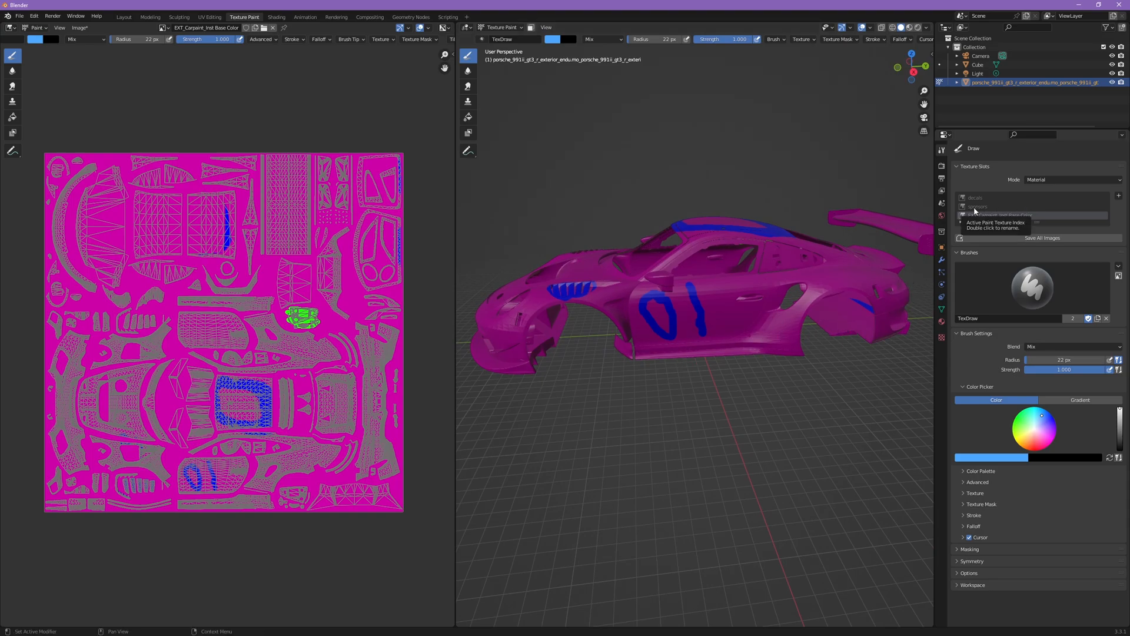
left_click(995, 207)
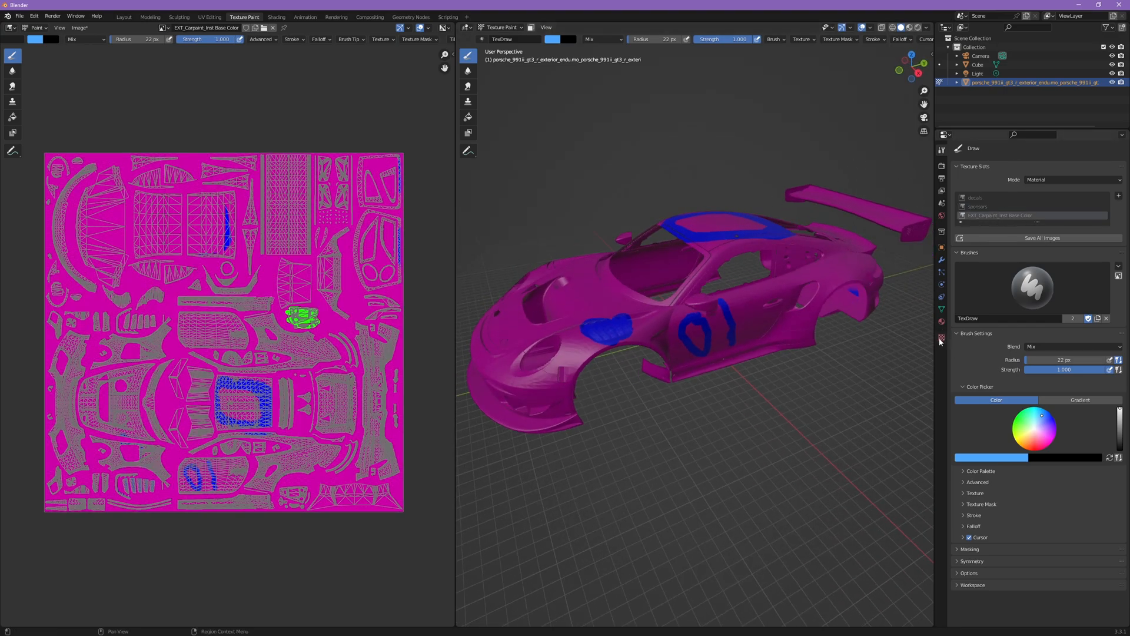
mouse_move(941, 339)
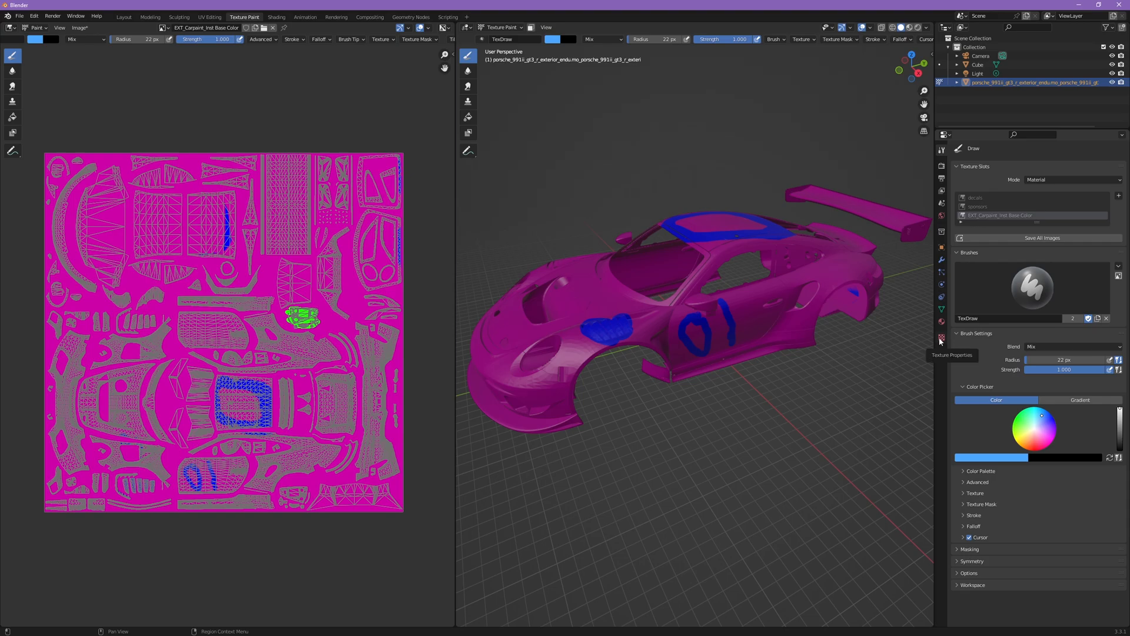
left_click(942, 338)
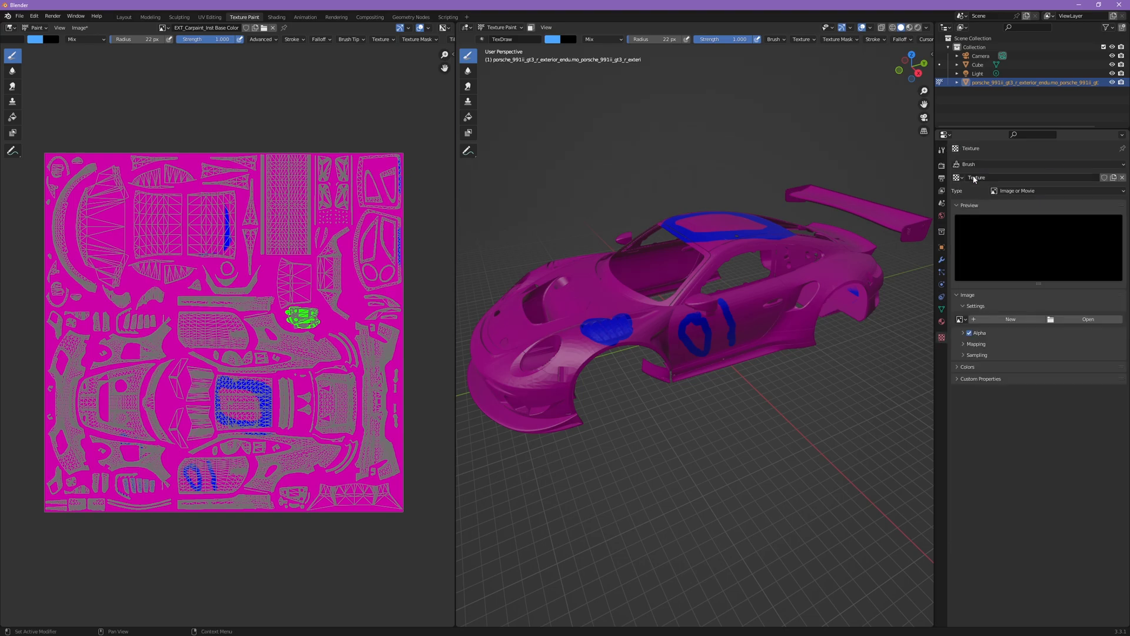
left_click(1088, 319)
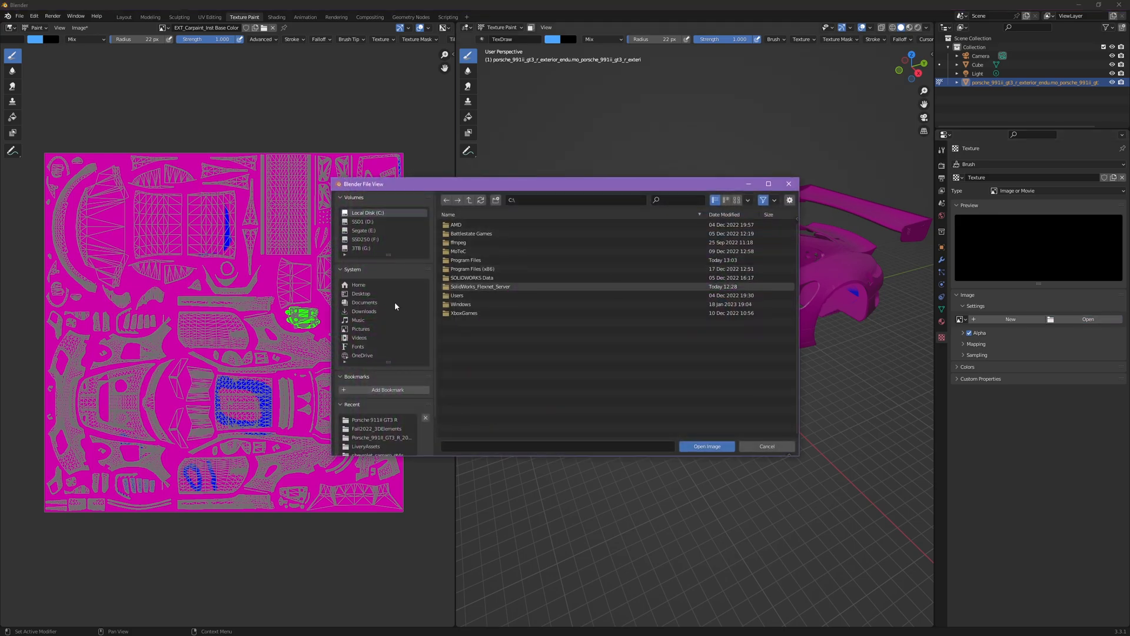
left_click(360, 328)
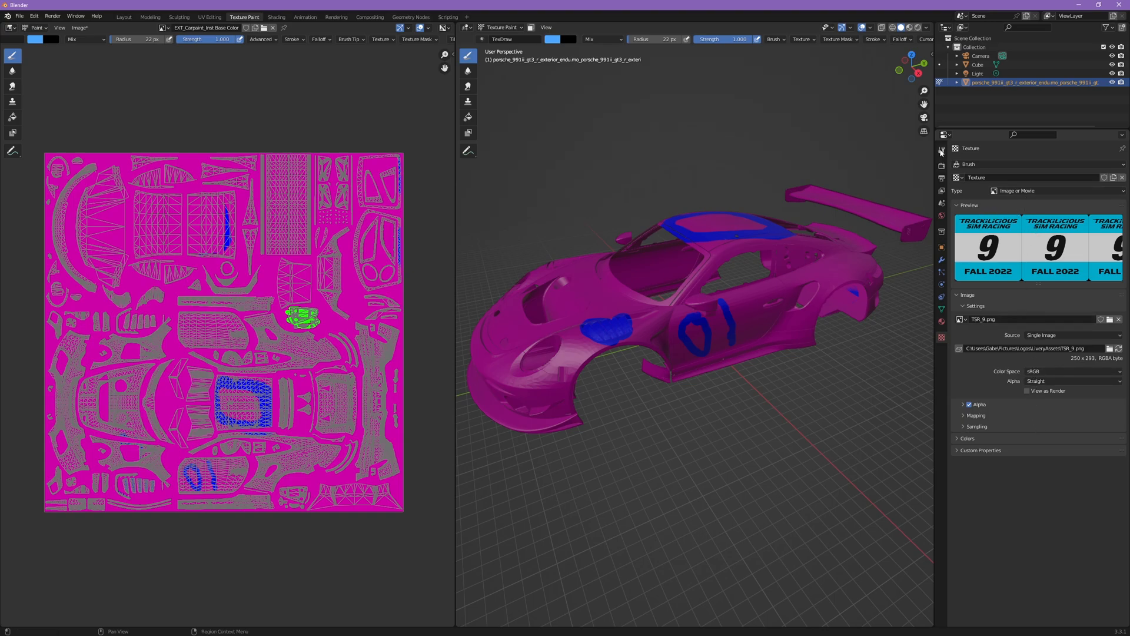
left_click(941, 150)
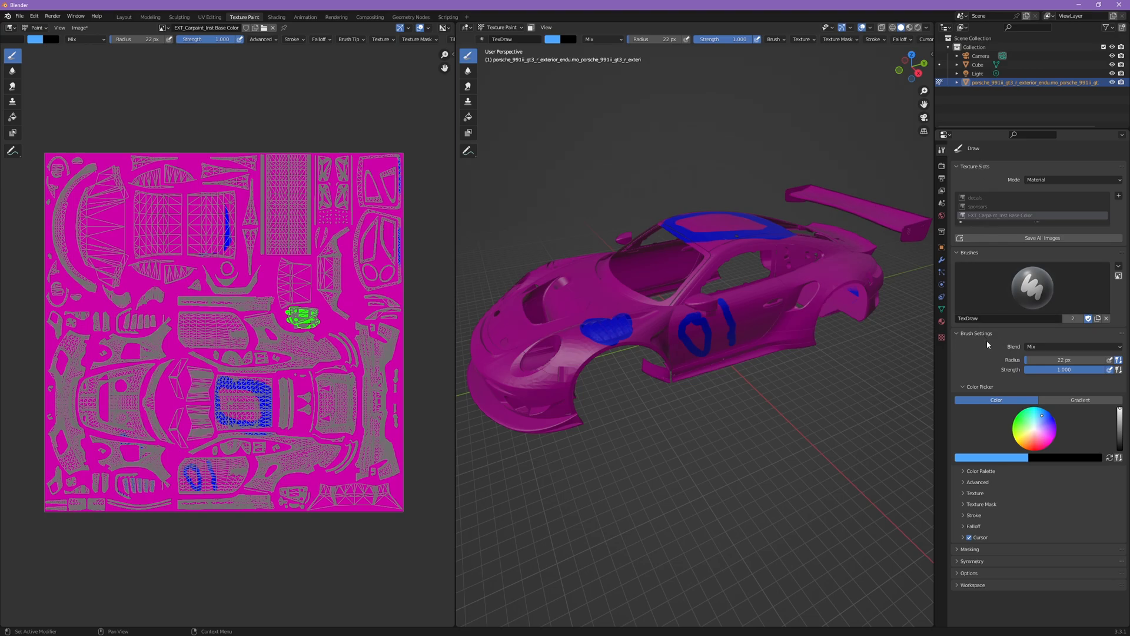
Set the brush texture mapping to Stencil and drag the number board over the car's side.
left_click(975, 492)
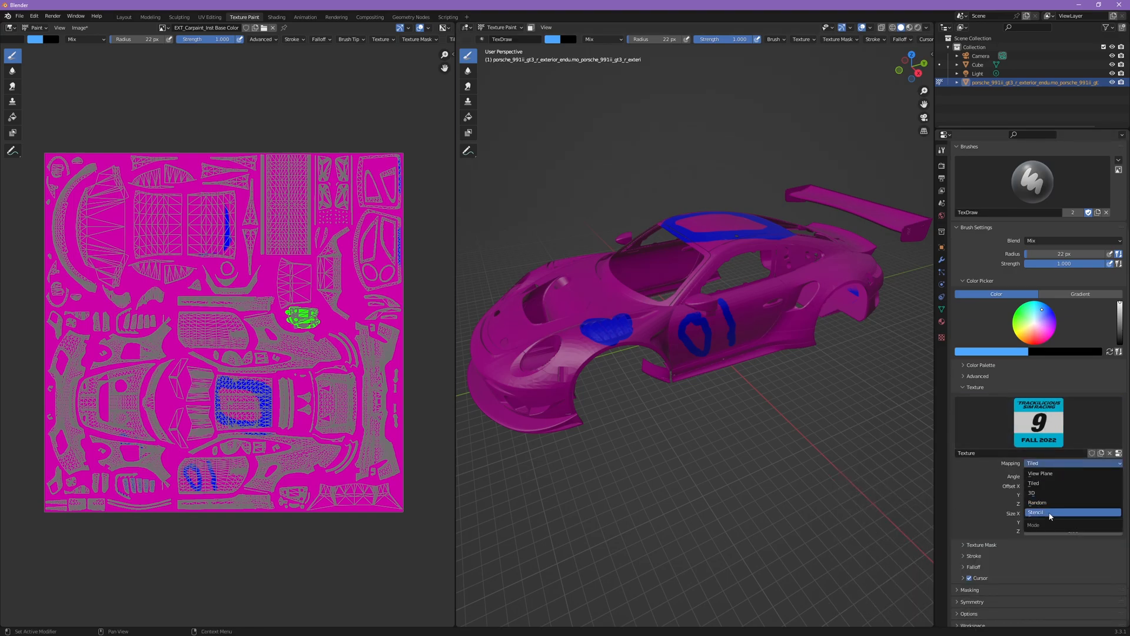
left_click(1036, 512)
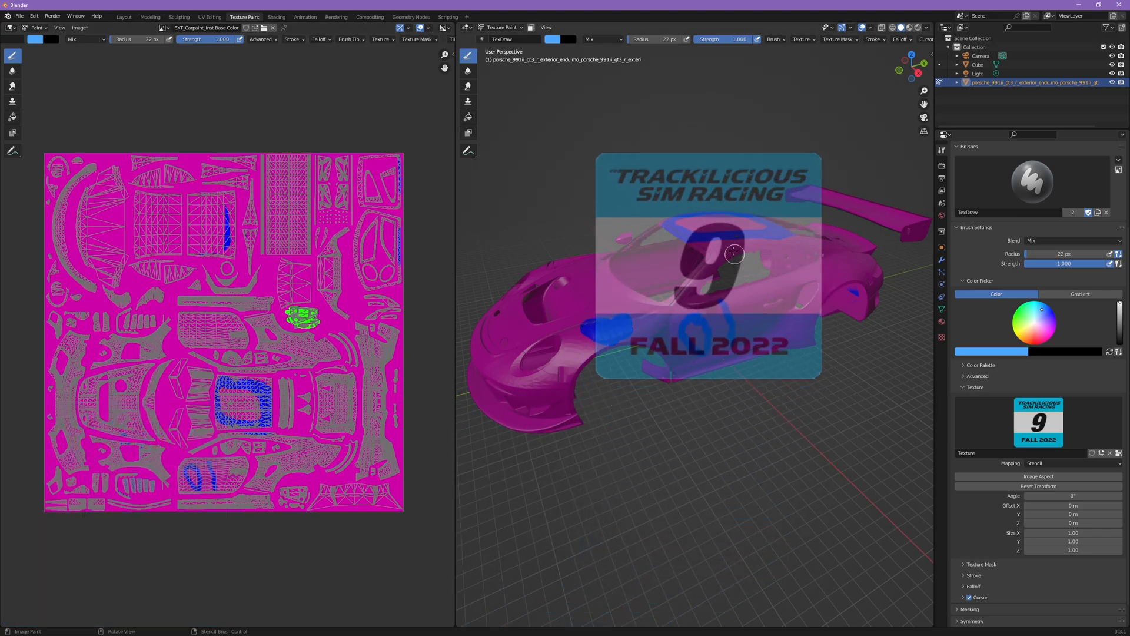
left_click_drag(734, 253, 672, 254)
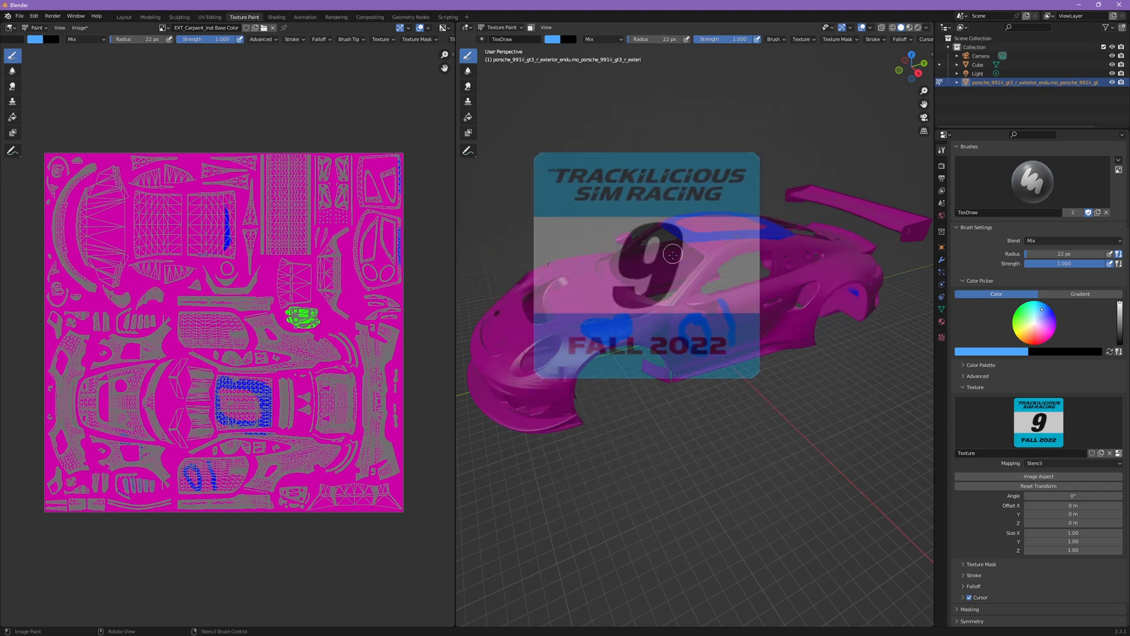
left_click_drag(672, 253, 701, 197)
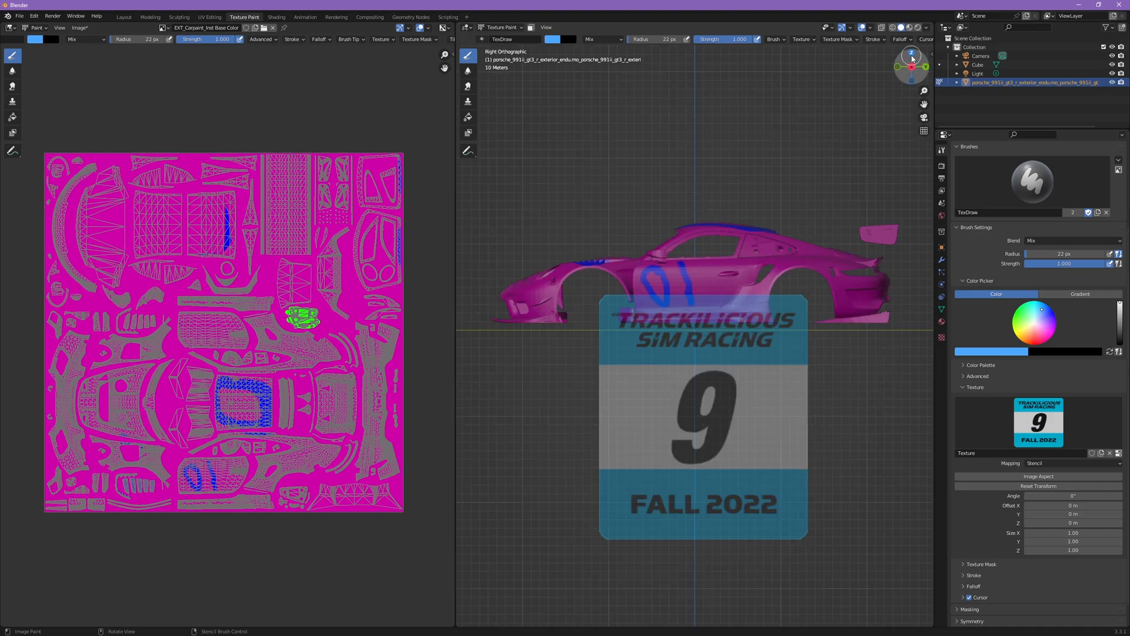
mouse_move(912, 68)
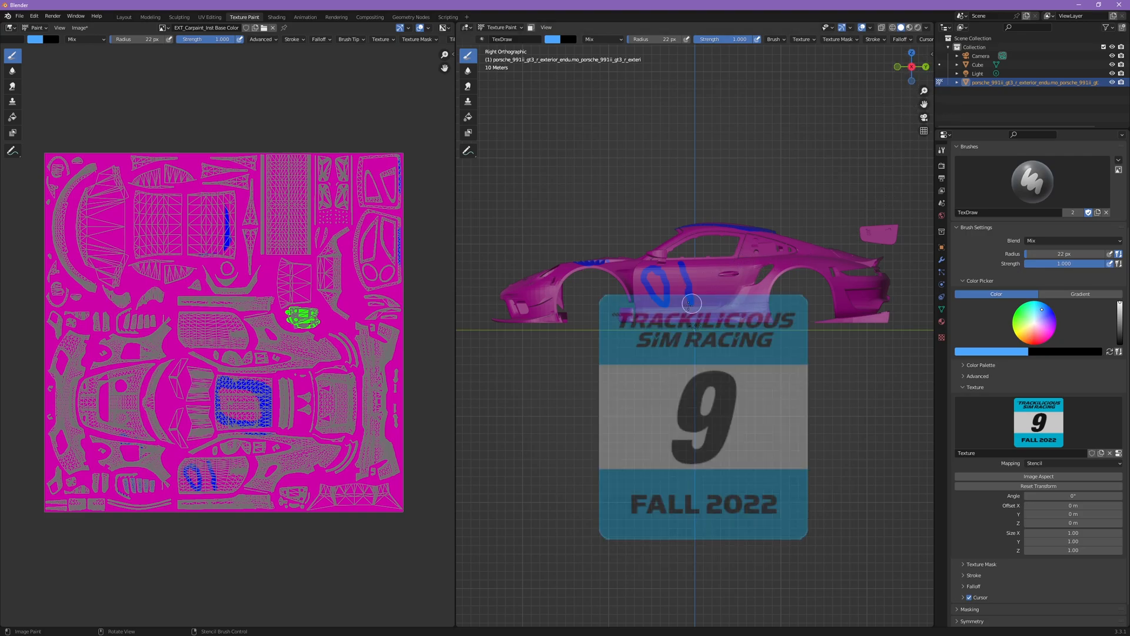
mouse_move(731, 289)
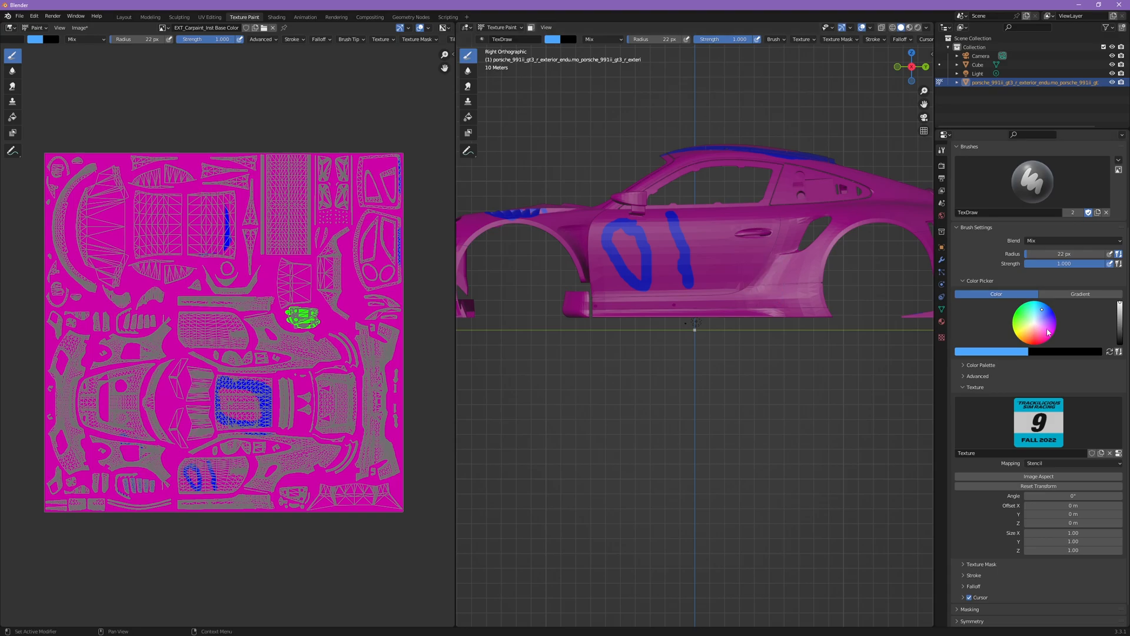
Stamp the number 9 board onto the door in white with a 101 px brush radius.
left_click(554, 39)
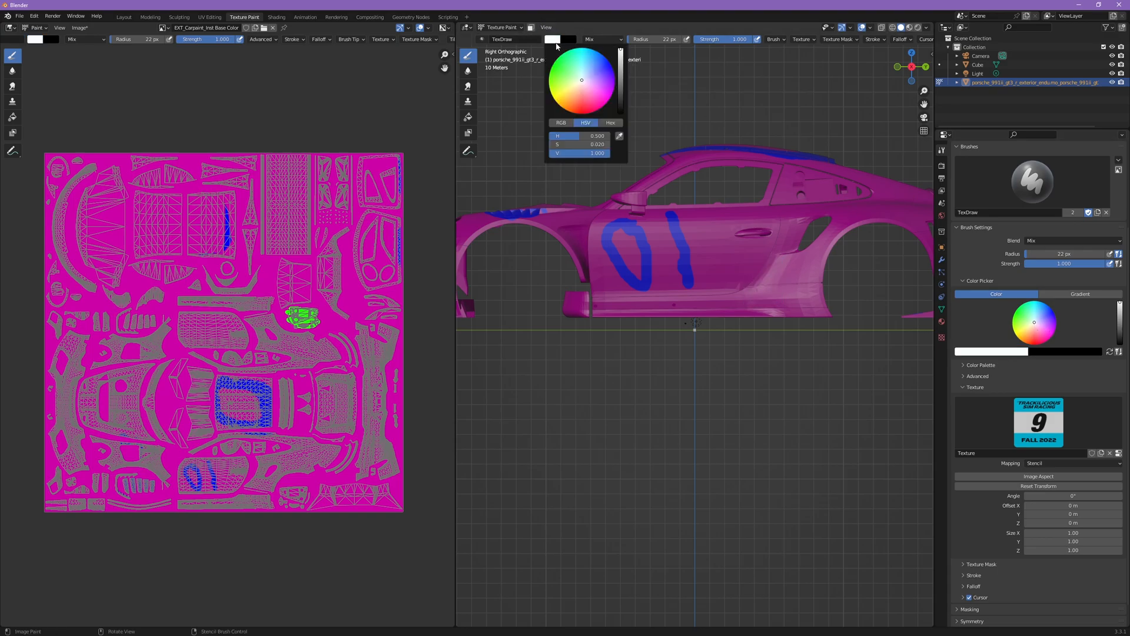
left_click(580, 136)
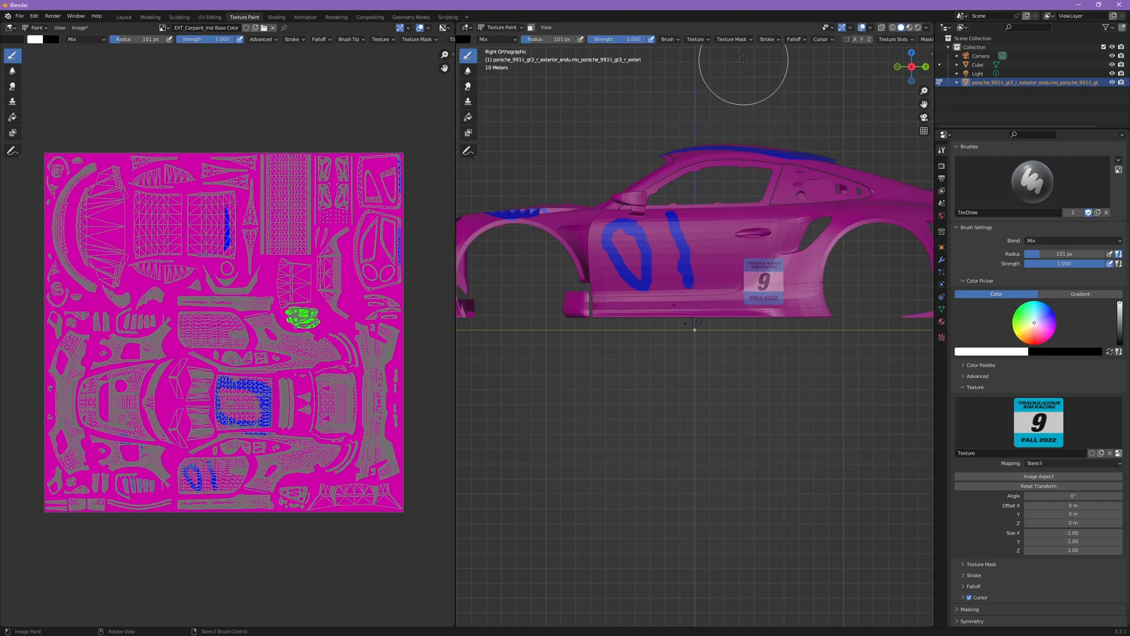
left_click(795, 39)
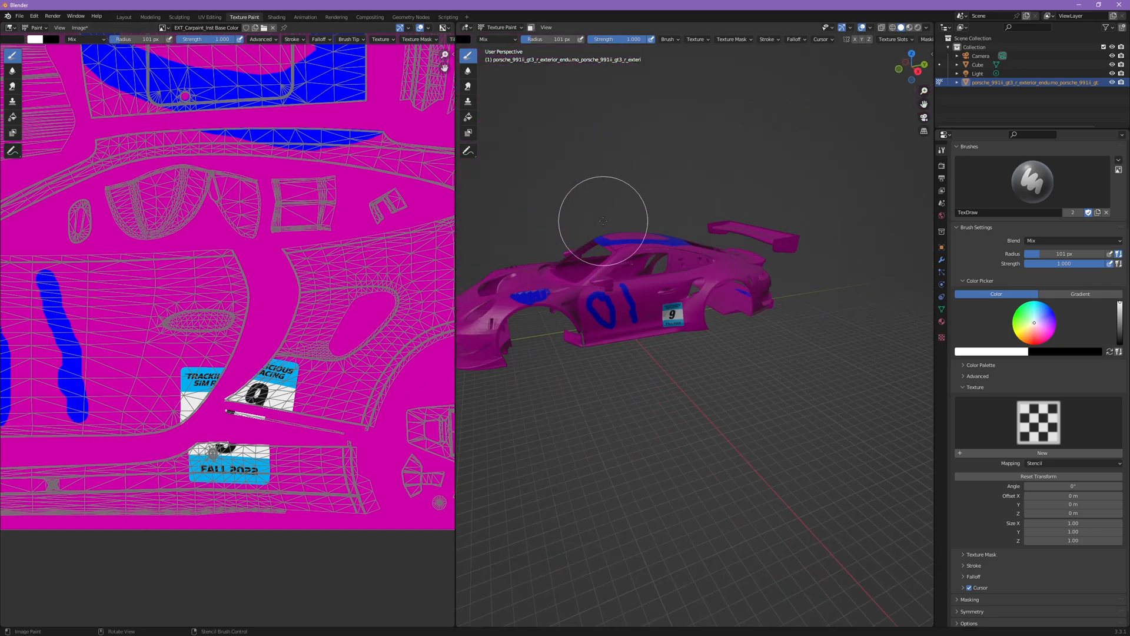
left_click_drag(604, 221, 749, 316)
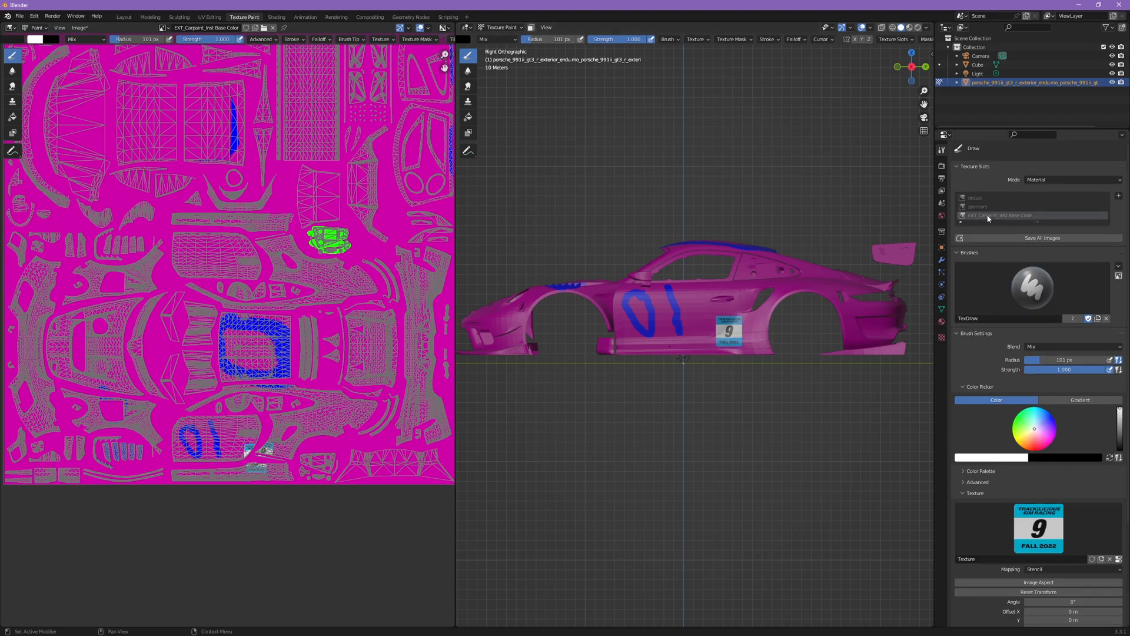
Make the sponsors image the active paint slot and stamp the board onto it.
left_click(995, 207)
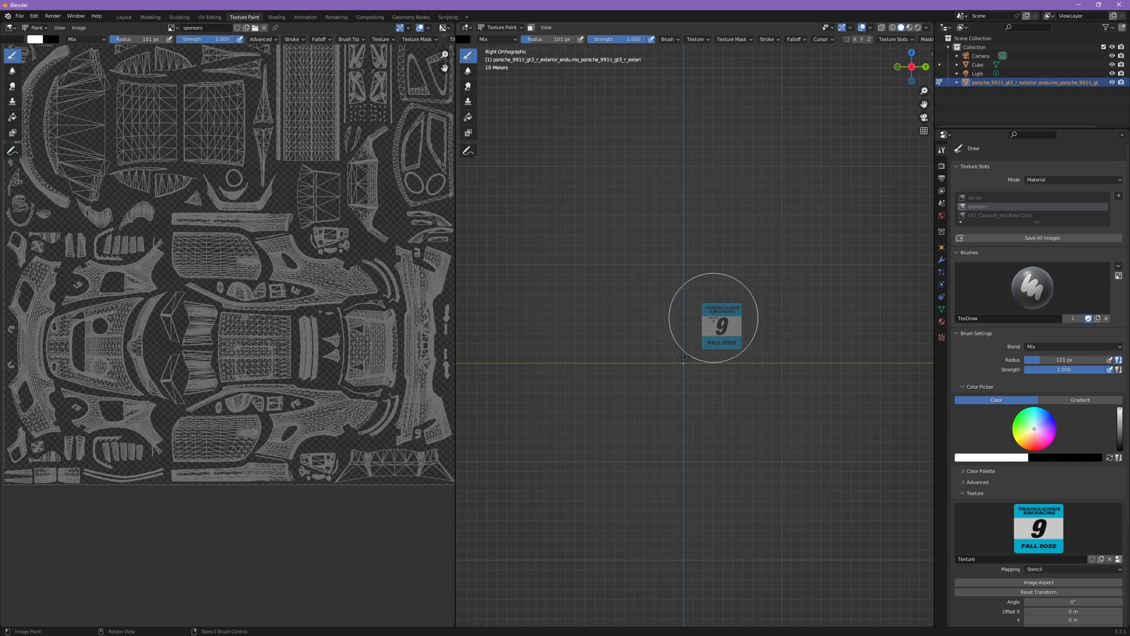
left_click(721, 322)
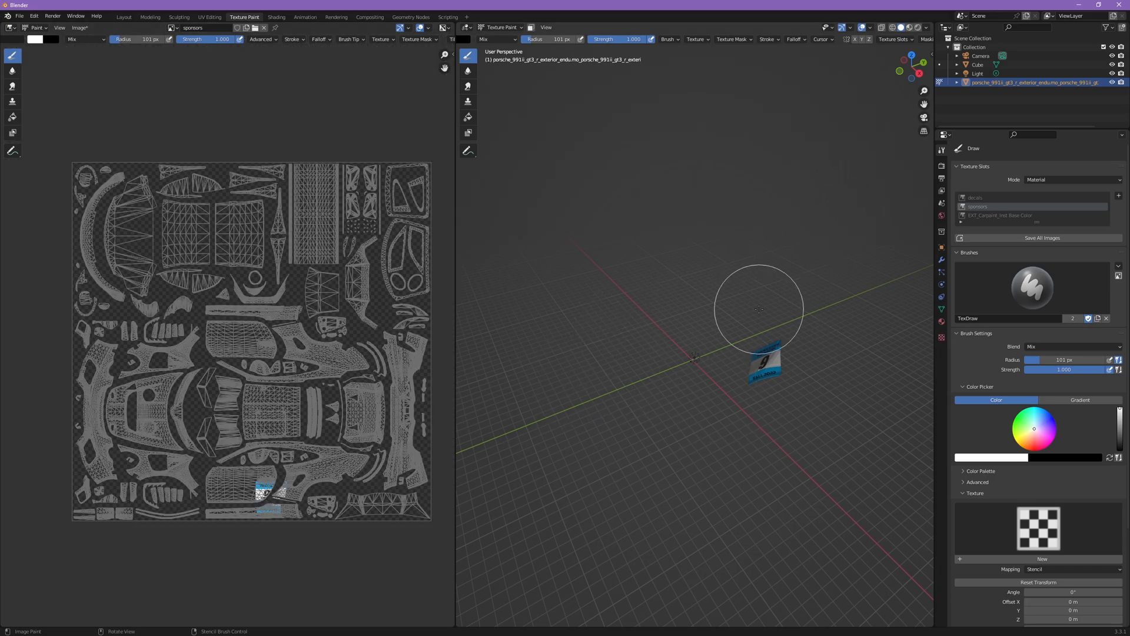
mouse_move(775, 340)
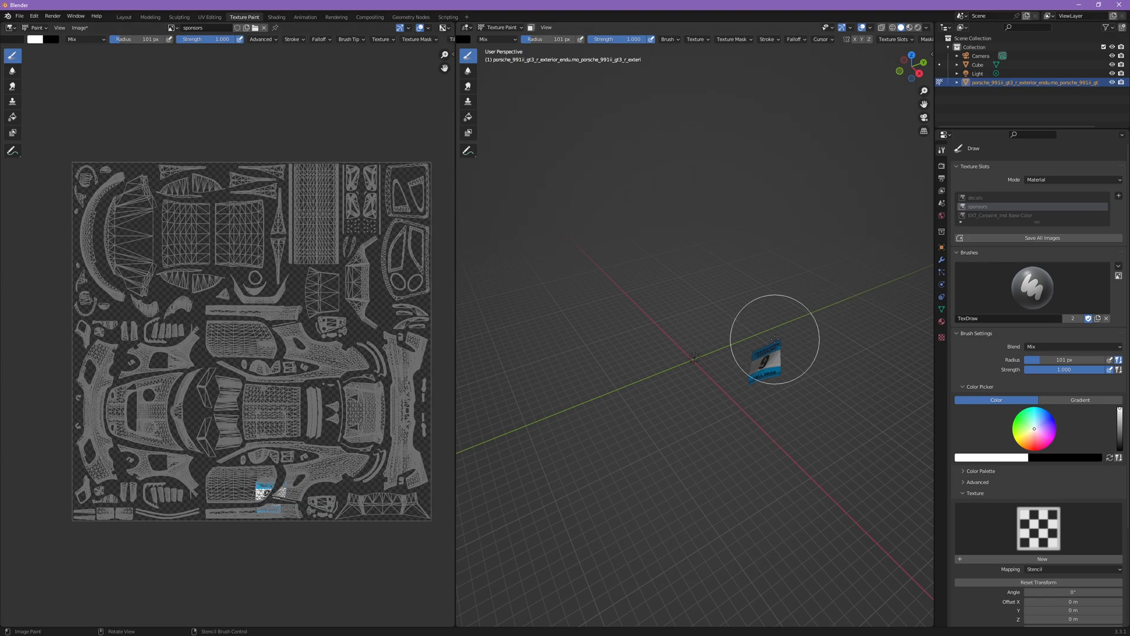
mouse_move(779, 339)
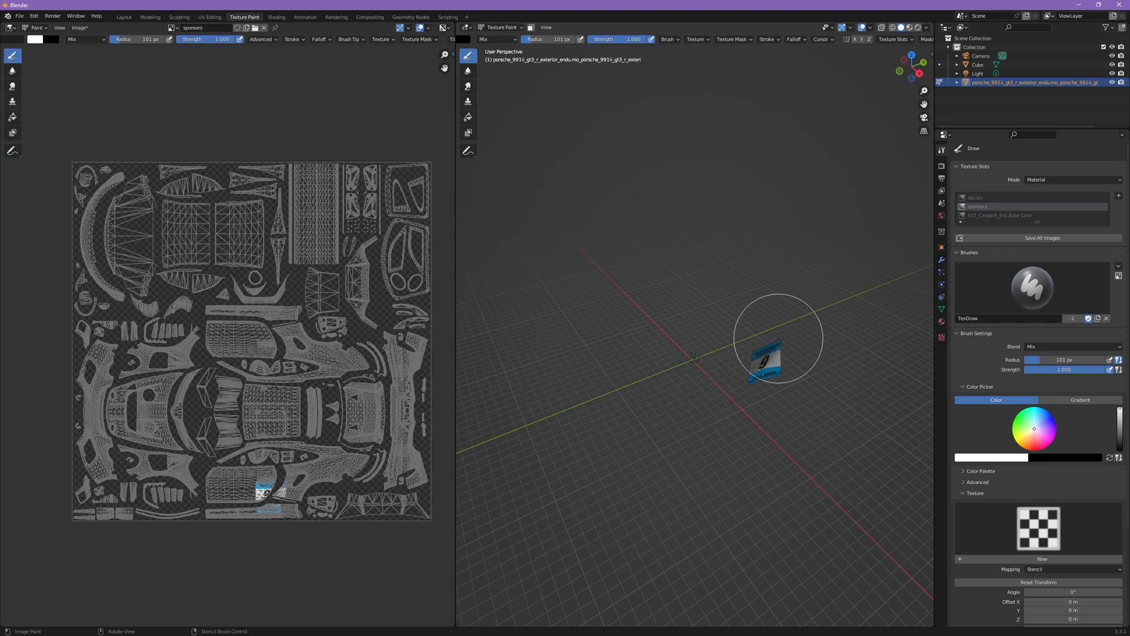
mouse_move(760, 346)
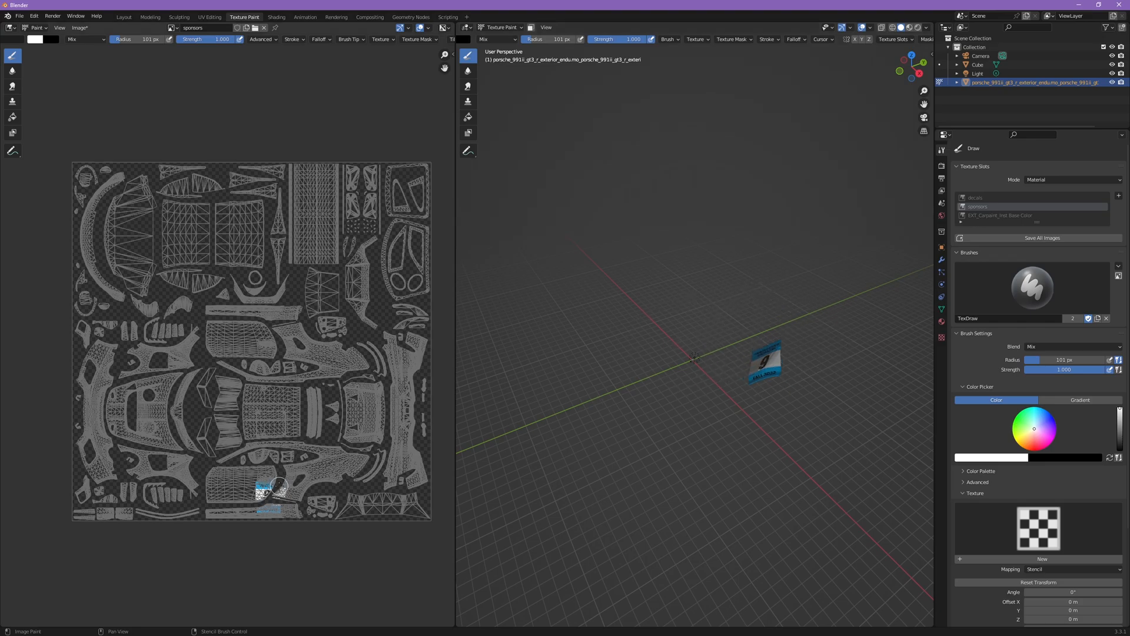
mouse_move(246, 99)
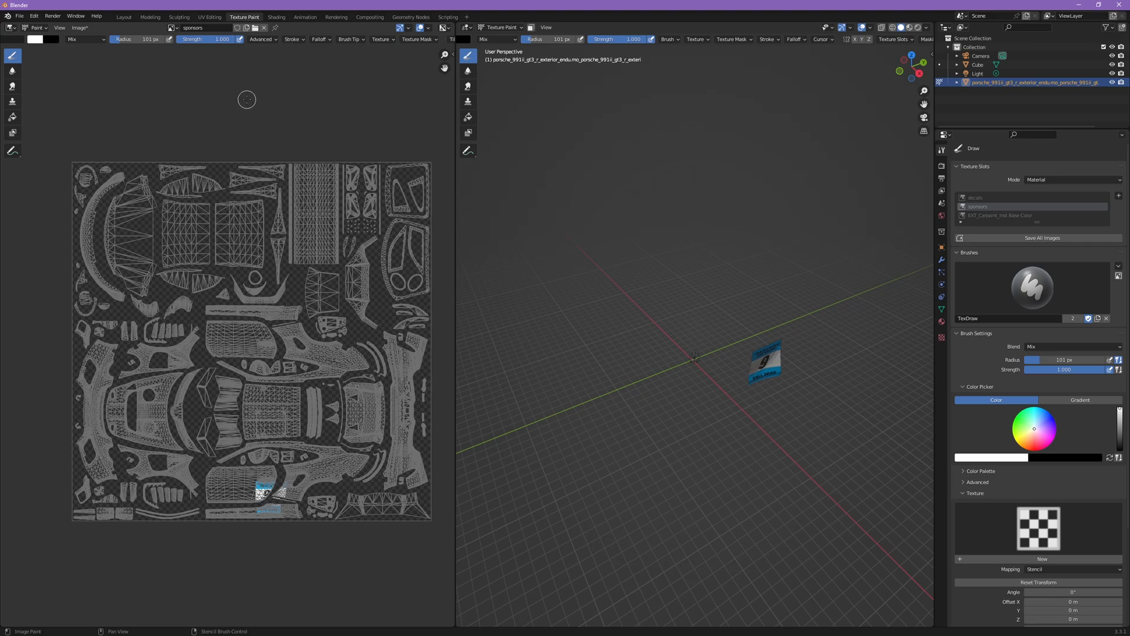
Start Image > Save As for sponsors.png as RGB PNG with 50% compression.
left_click(80, 27)
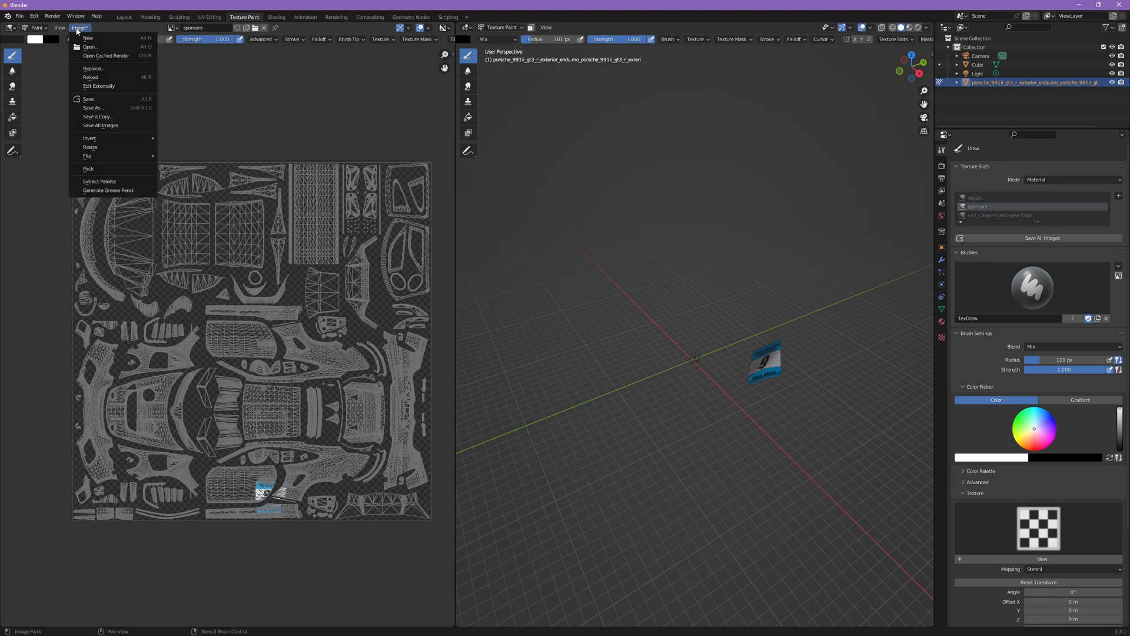
left_click(93, 107)
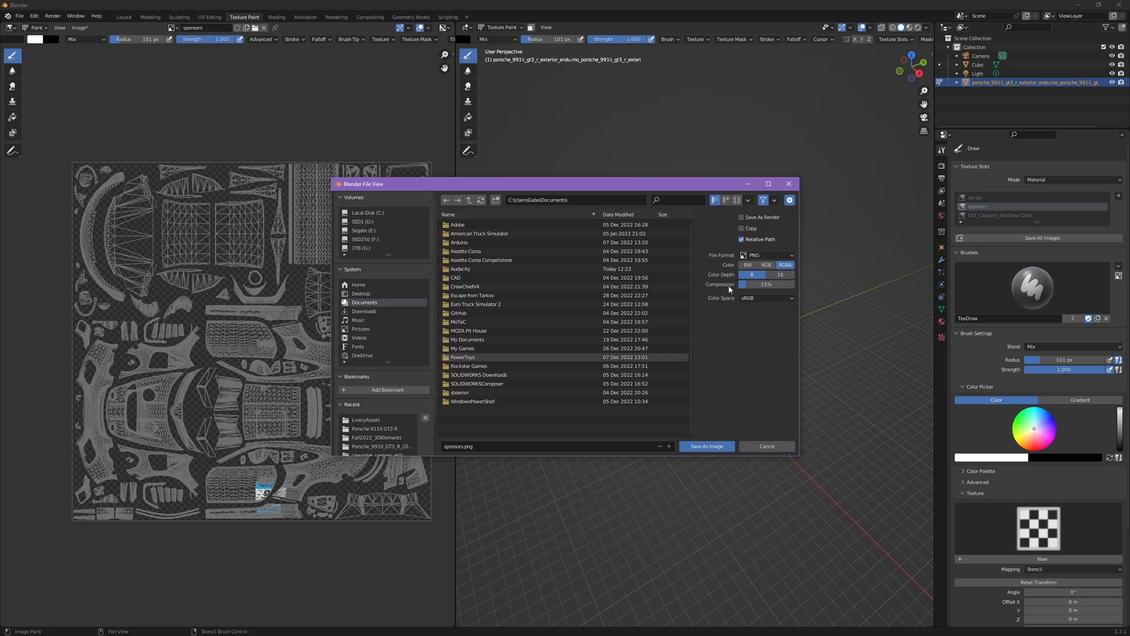
mouse_move(764, 284)
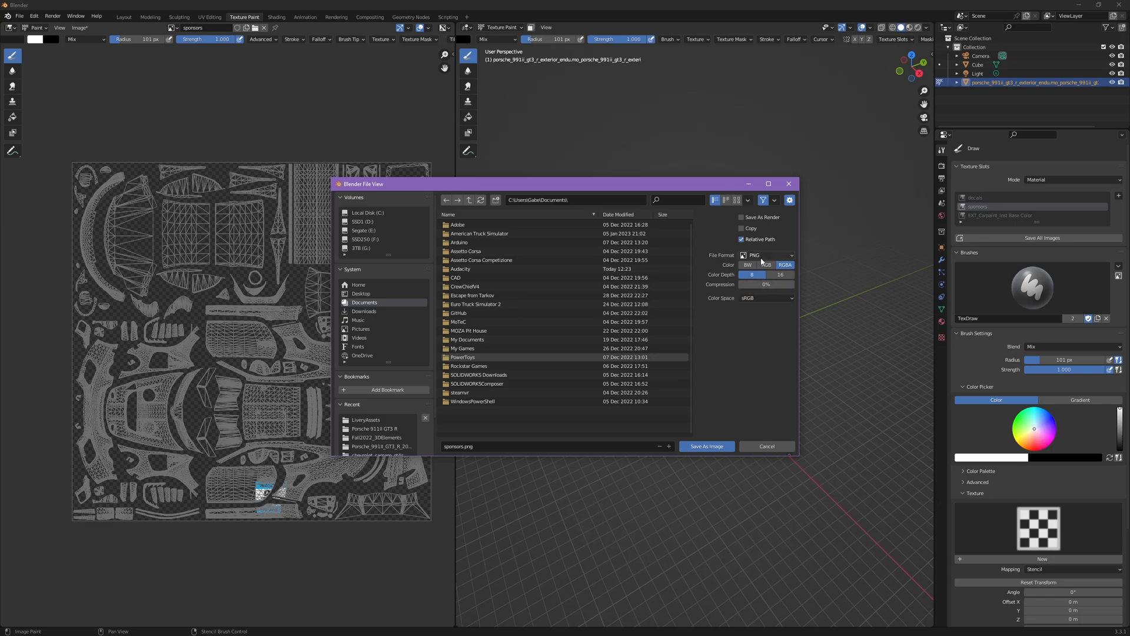
left_click(767, 255)
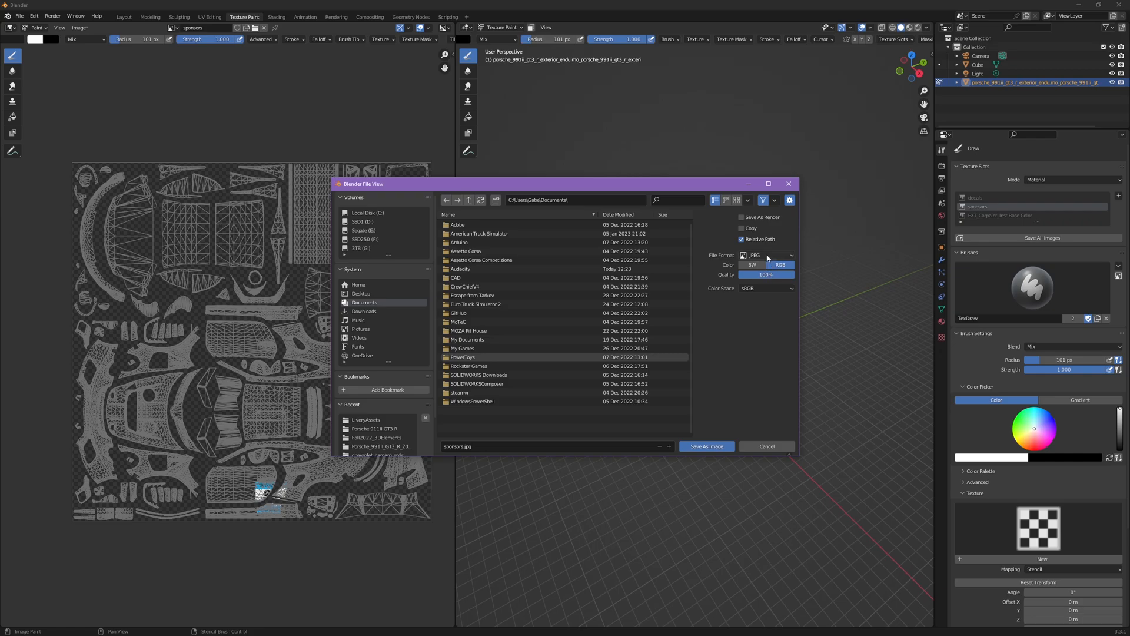
mouse_move(768, 256)
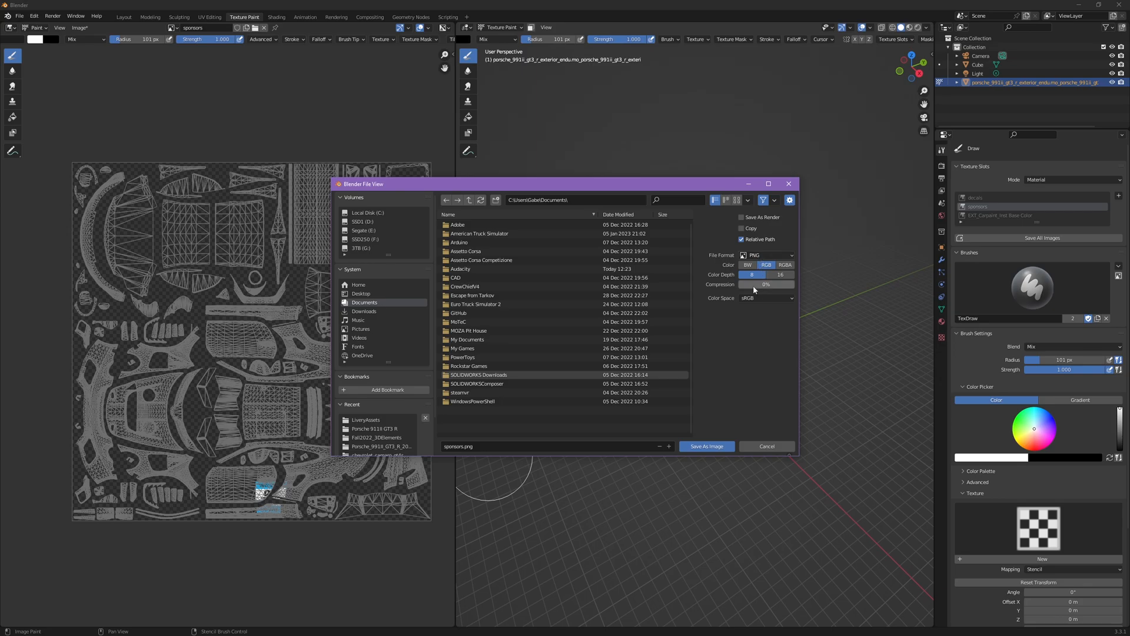
left_click_drag(743, 284, 755, 284)
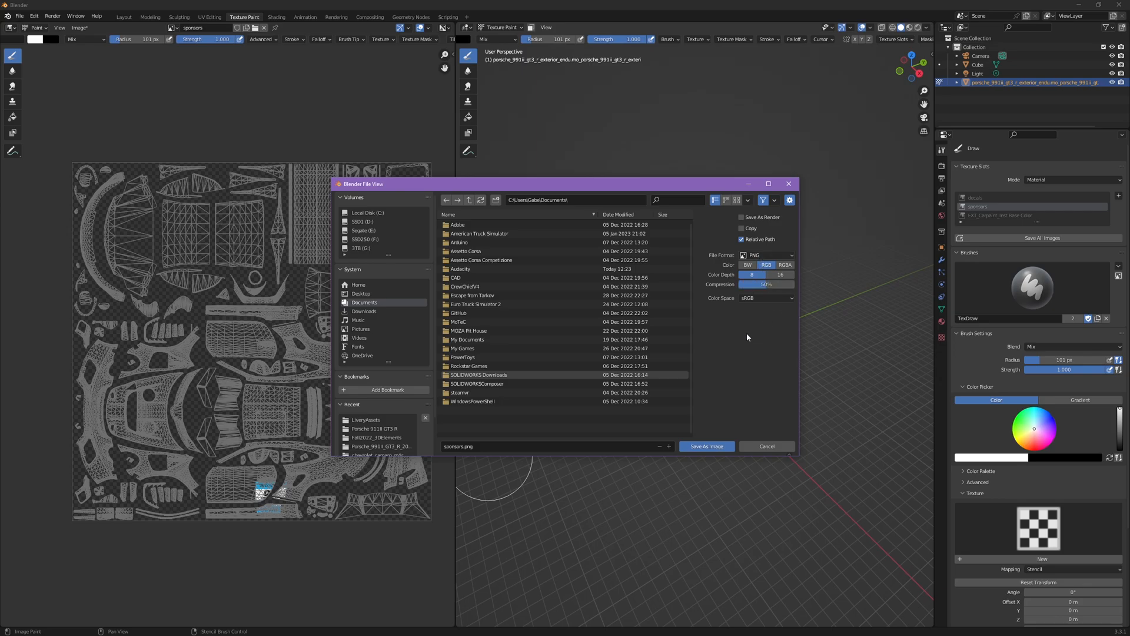
mouse_move(746, 328)
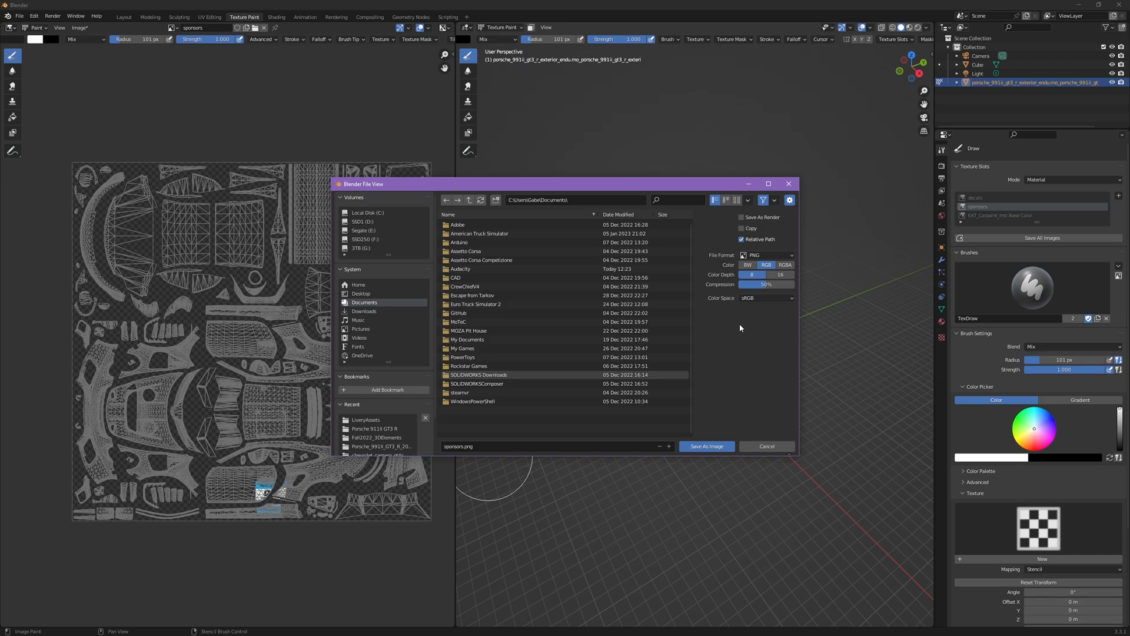